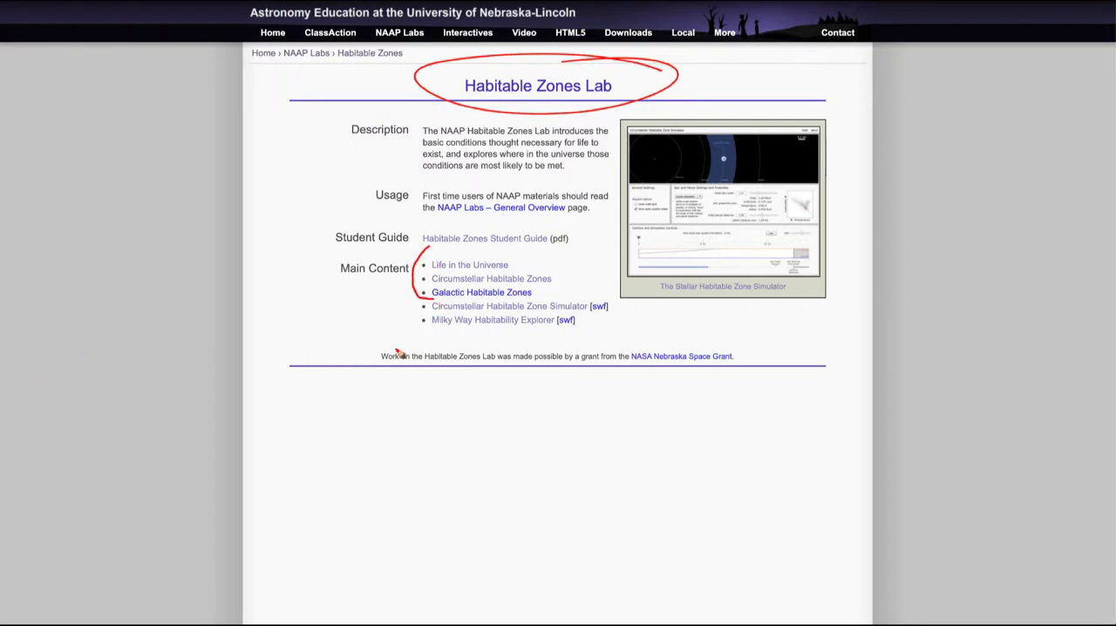
{"action": "mouse_move", "coordinate": [360, 328]}
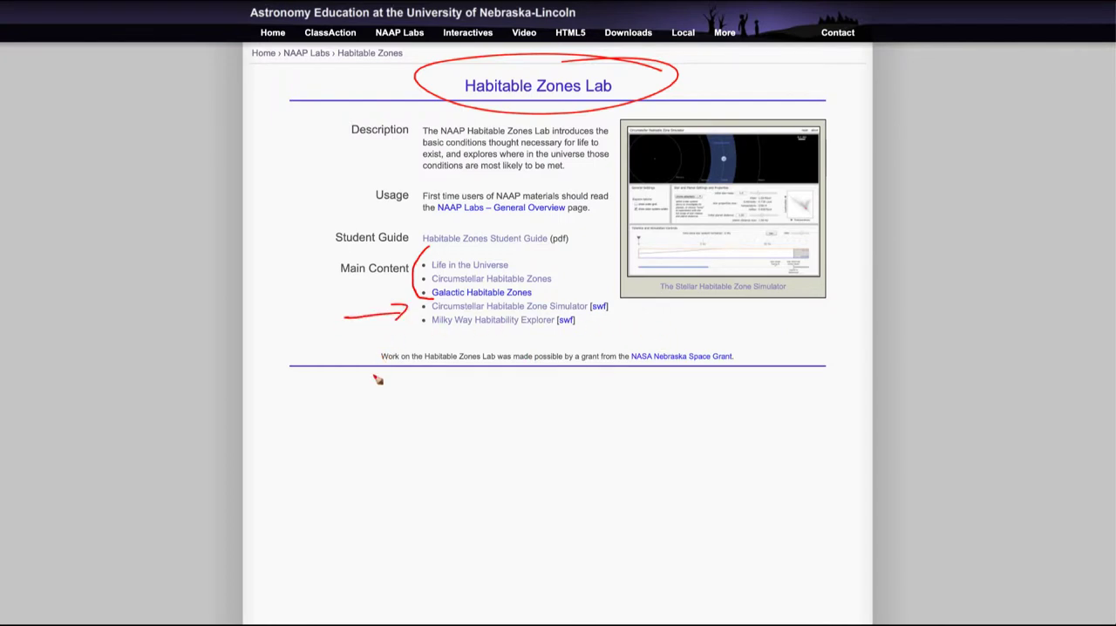
{"action": "mouse_move", "coordinate": [436, 334]}
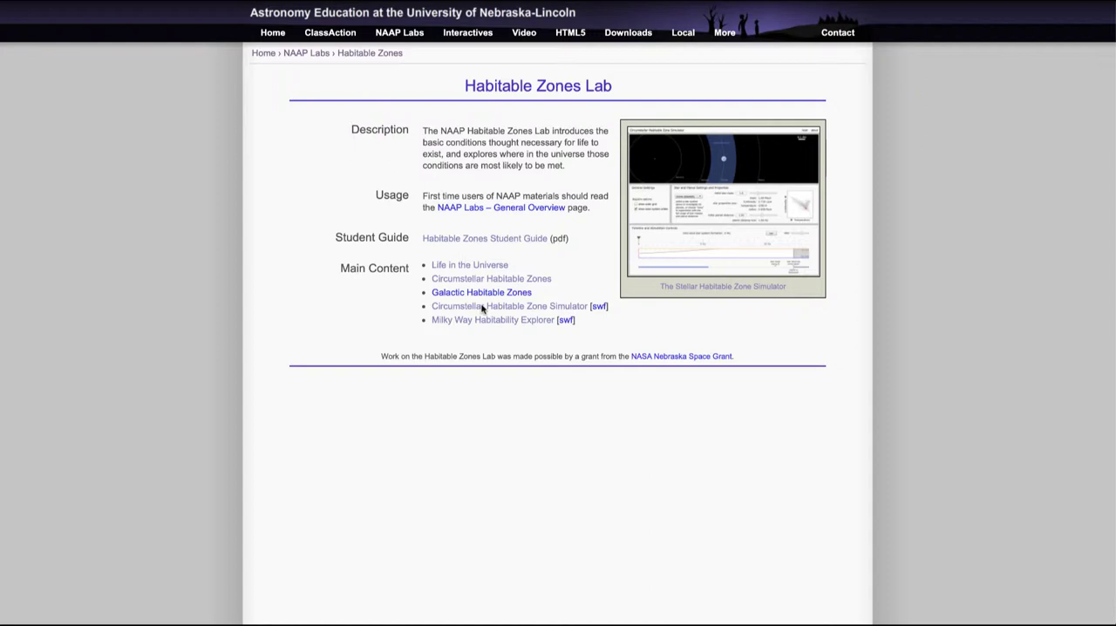
Launch the Circumstellar Habitable Zone Simulator from the lab page.
{"action": "left_click", "coordinate": [509, 307]}
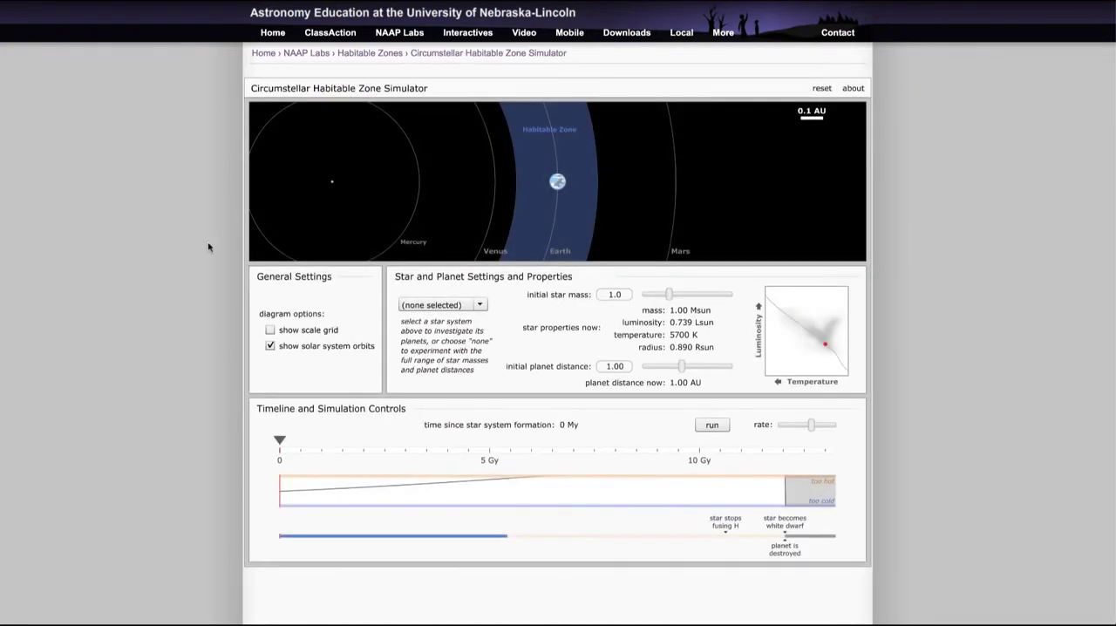
{"action": "mouse_move", "coordinate": [124, 228]}
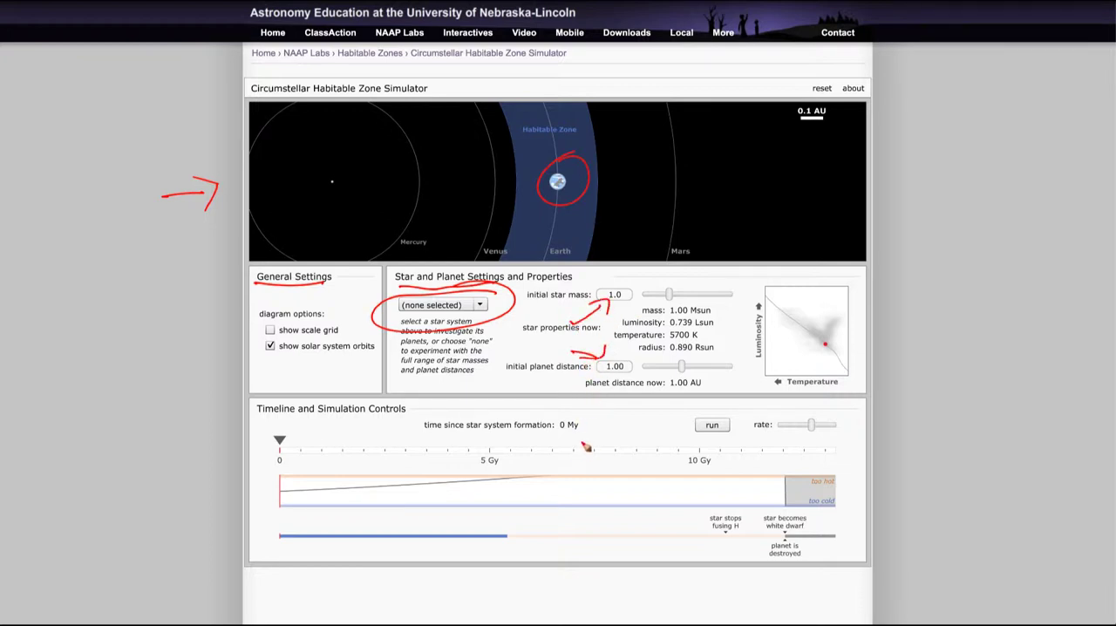
{"action": "mouse_move", "coordinate": [610, 406]}
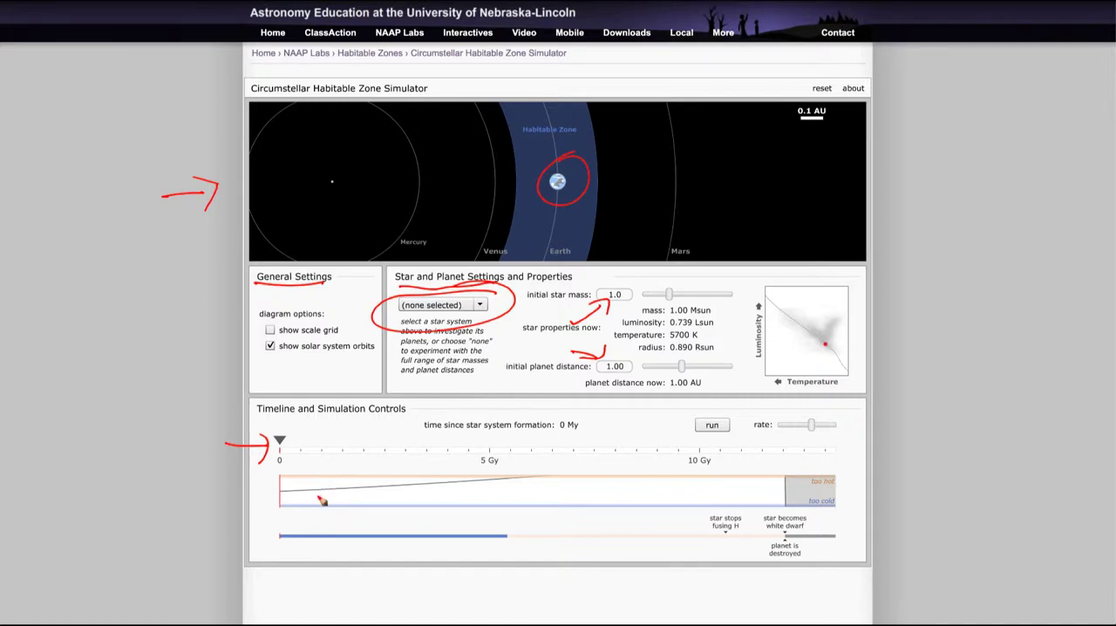
{"action": "mouse_move", "coordinate": [680, 551]}
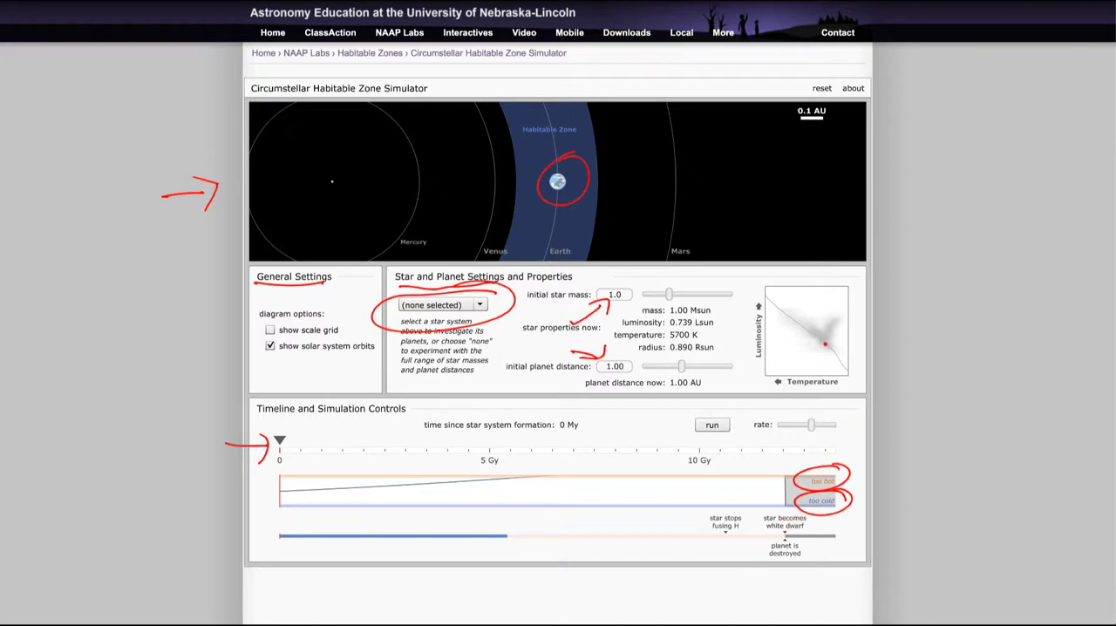
{"action": "mouse_move", "coordinate": [659, 603]}
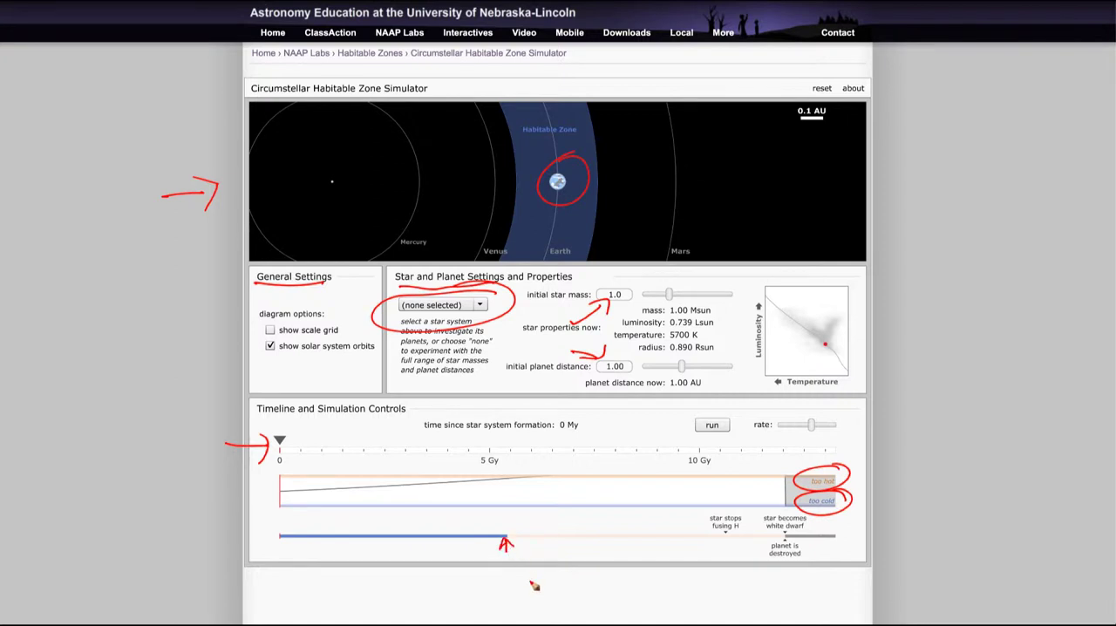
{"action": "mouse_move", "coordinate": [537, 600]}
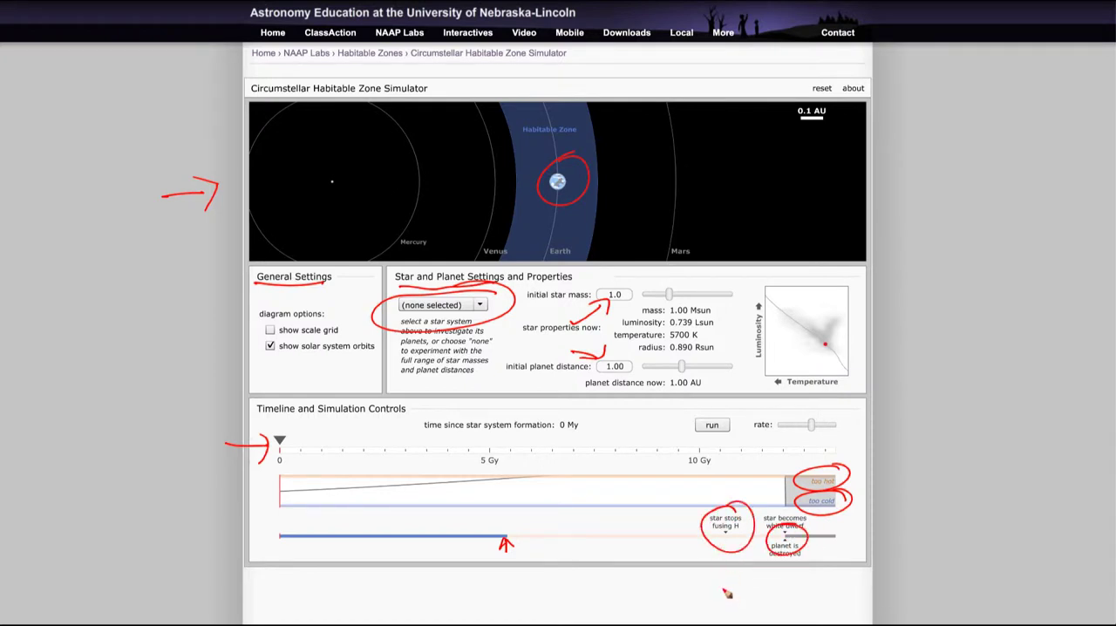
{"action": "mouse_move", "coordinate": [724, 596]}
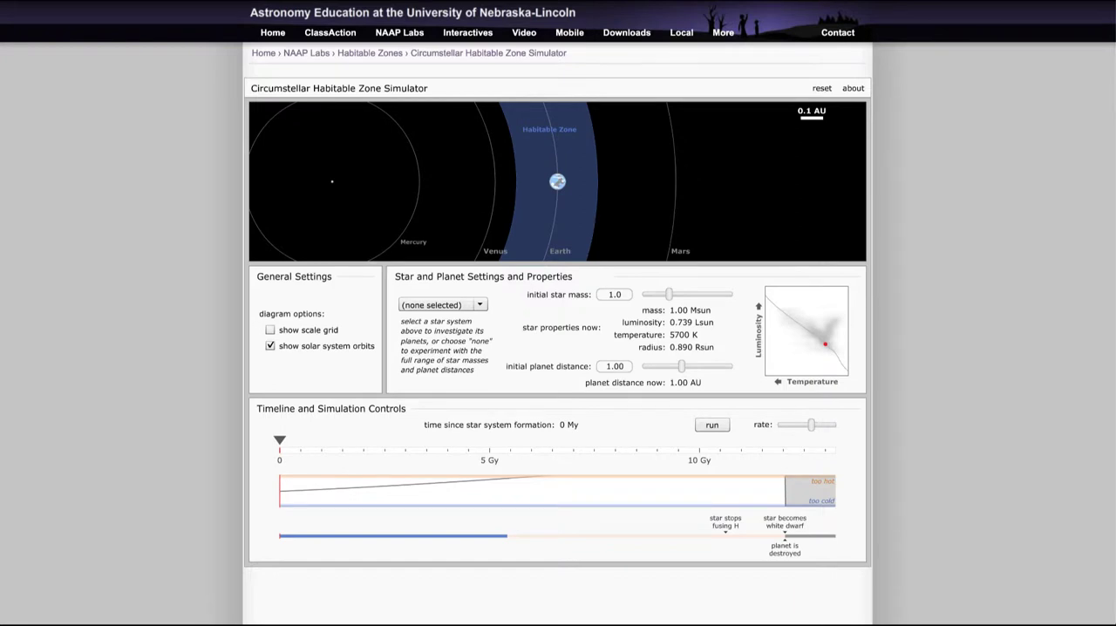
{"action": "mouse_move", "coordinate": [254, 152]}
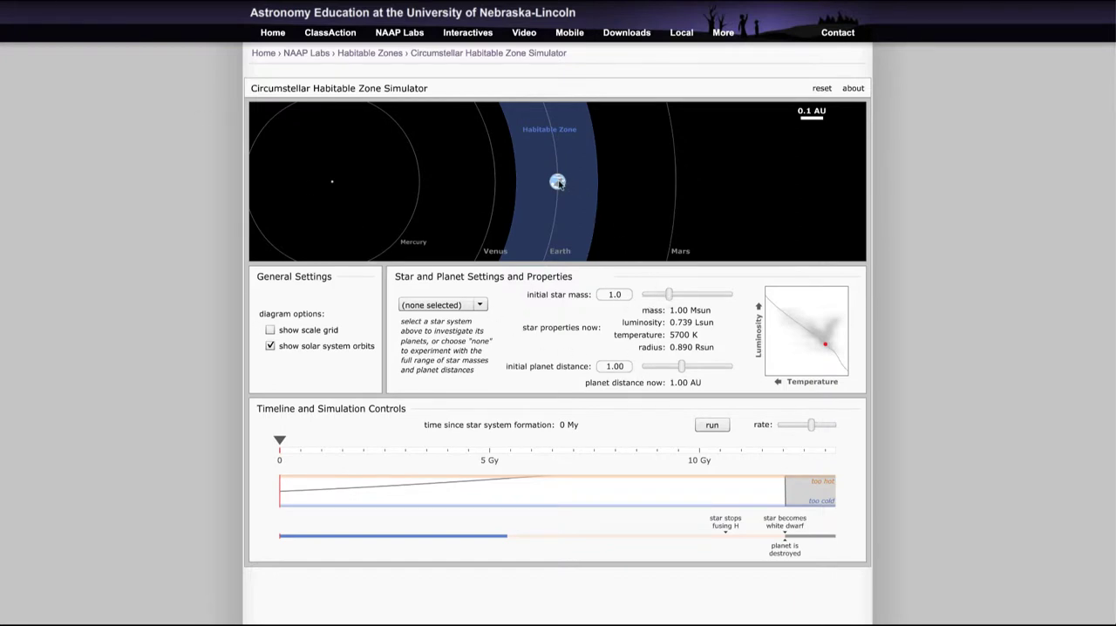
Move the planet out beyond the habitable zone, then back in to its inner edge near 0.82 AU.
{"action": "left_click_drag", "start_coordinate": [670, 366], "coordinate": [682, 366]}
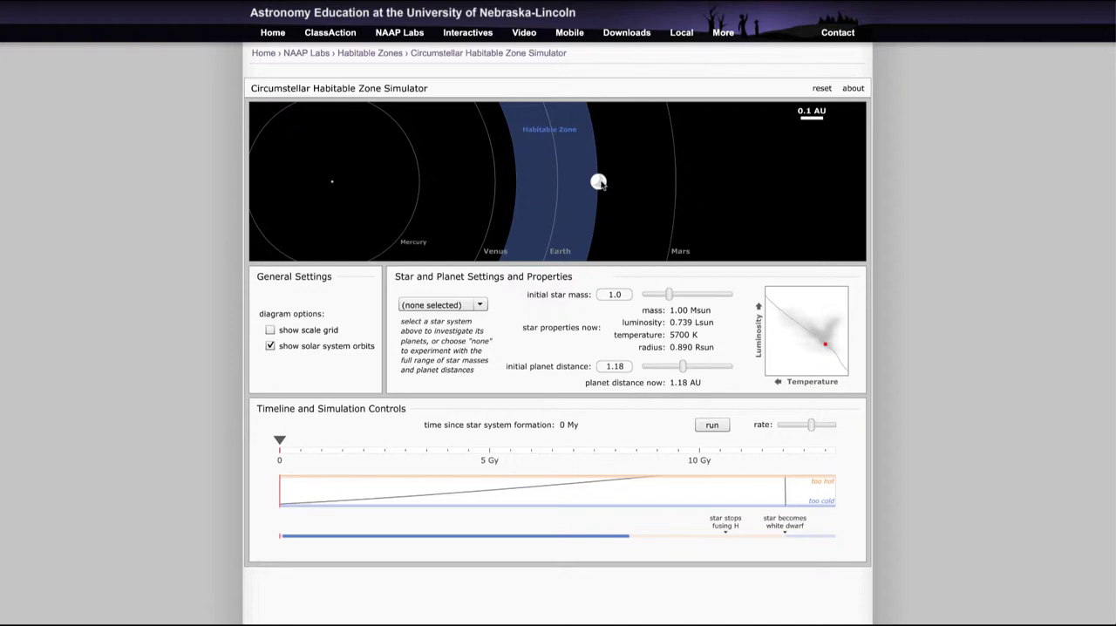
{"action": "left_click_drag", "start_coordinate": [683, 365], "coordinate": [681, 364]}
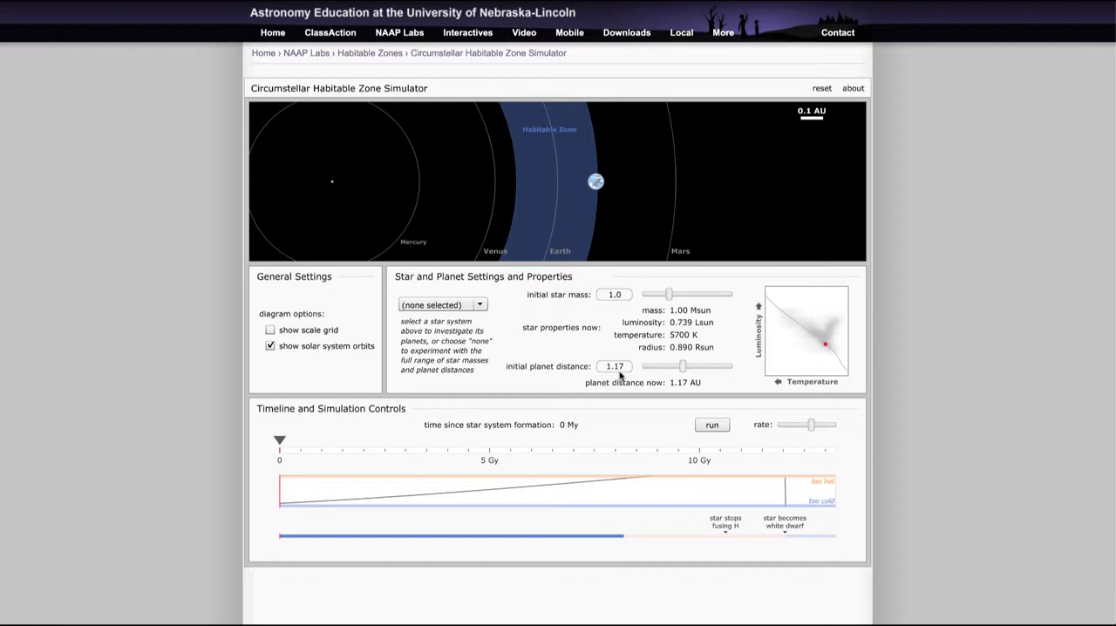
{"action": "mouse_move", "coordinate": [600, 192]}
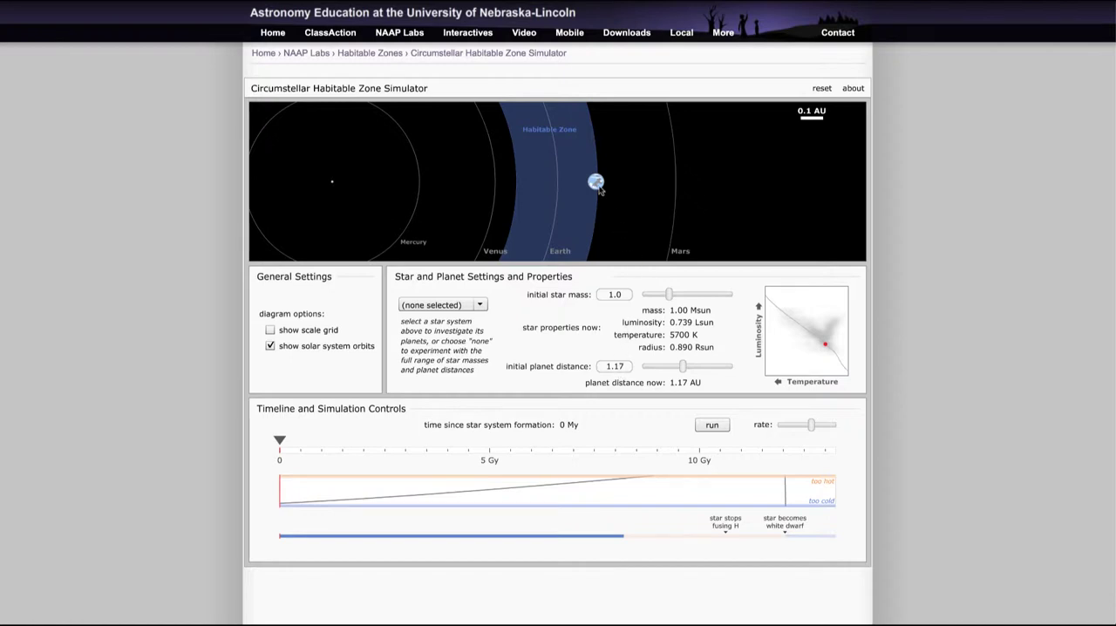
{"action": "left_click_drag", "start_coordinate": [596, 182], "coordinate": [617, 181]}
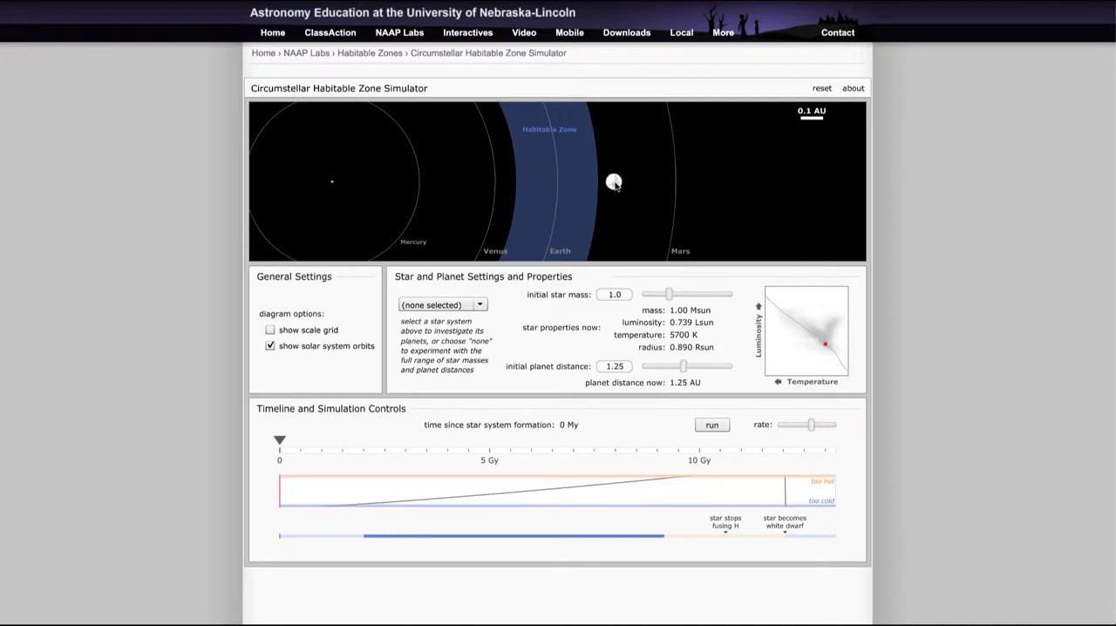
{"action": "left_click_drag", "start_coordinate": [613, 182], "coordinate": [538, 181]}
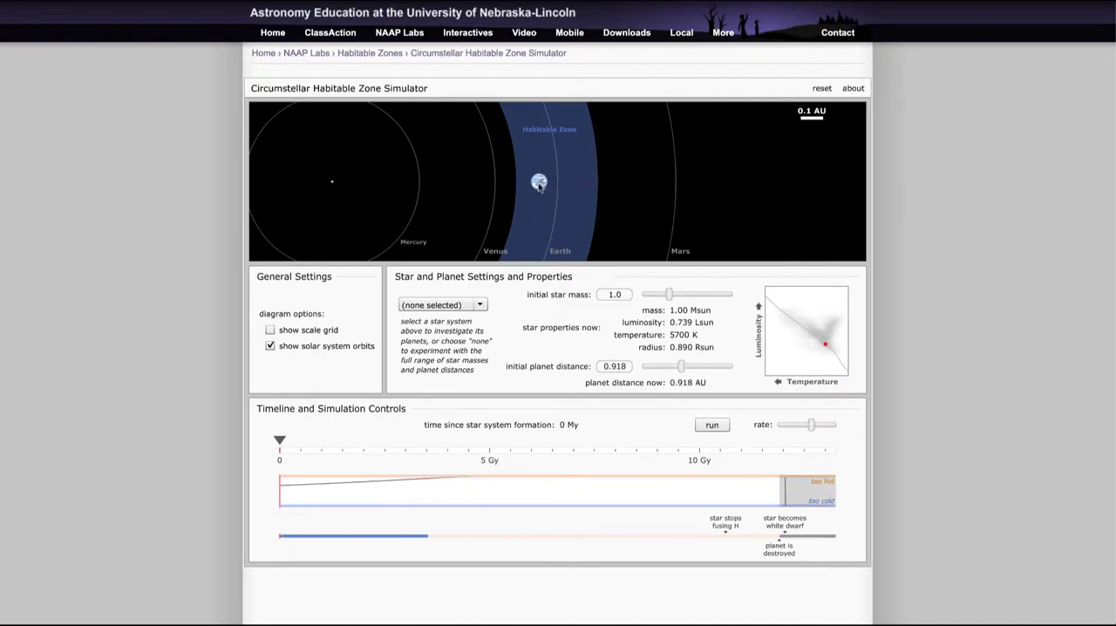
{"action": "left_click_drag", "start_coordinate": [539, 181], "coordinate": [514, 181]}
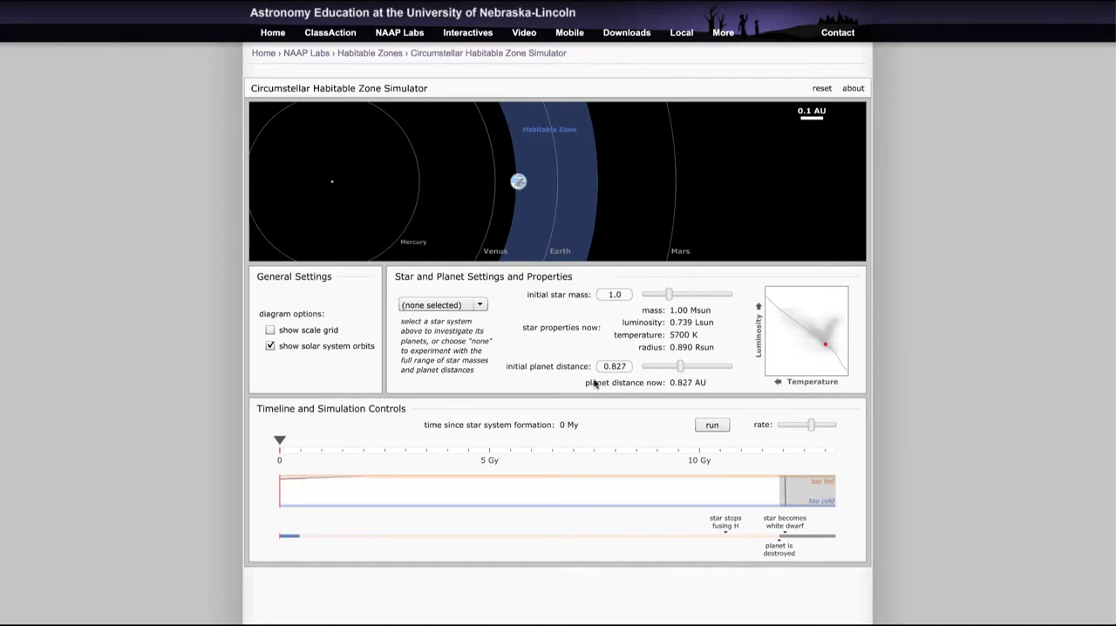
{"action": "mouse_move", "coordinate": [520, 184]}
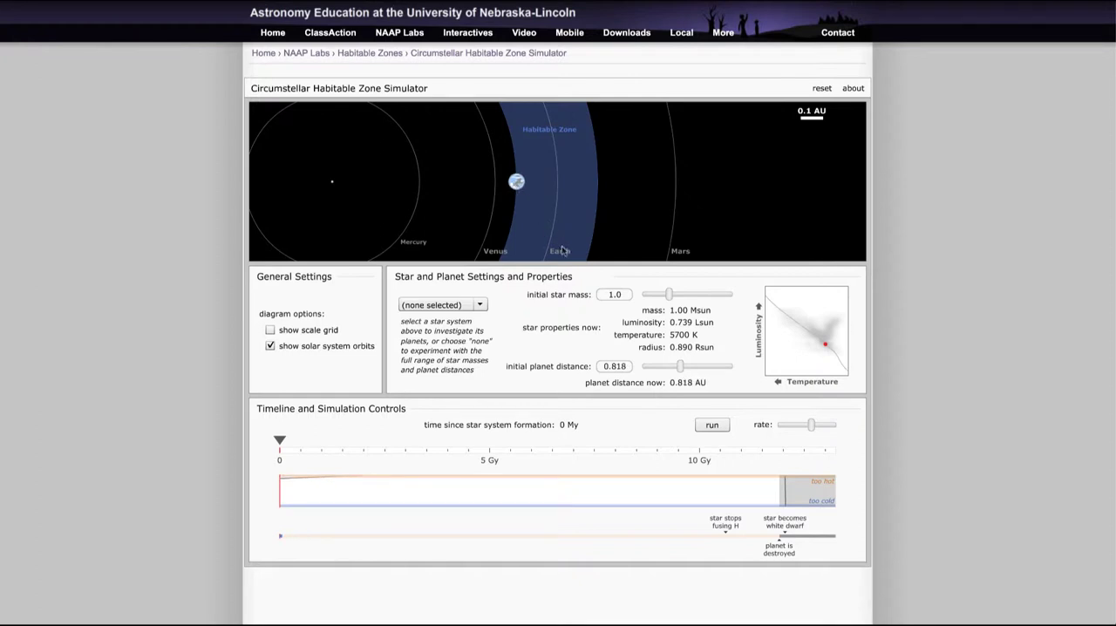
{"action": "mouse_move", "coordinate": [556, 258]}
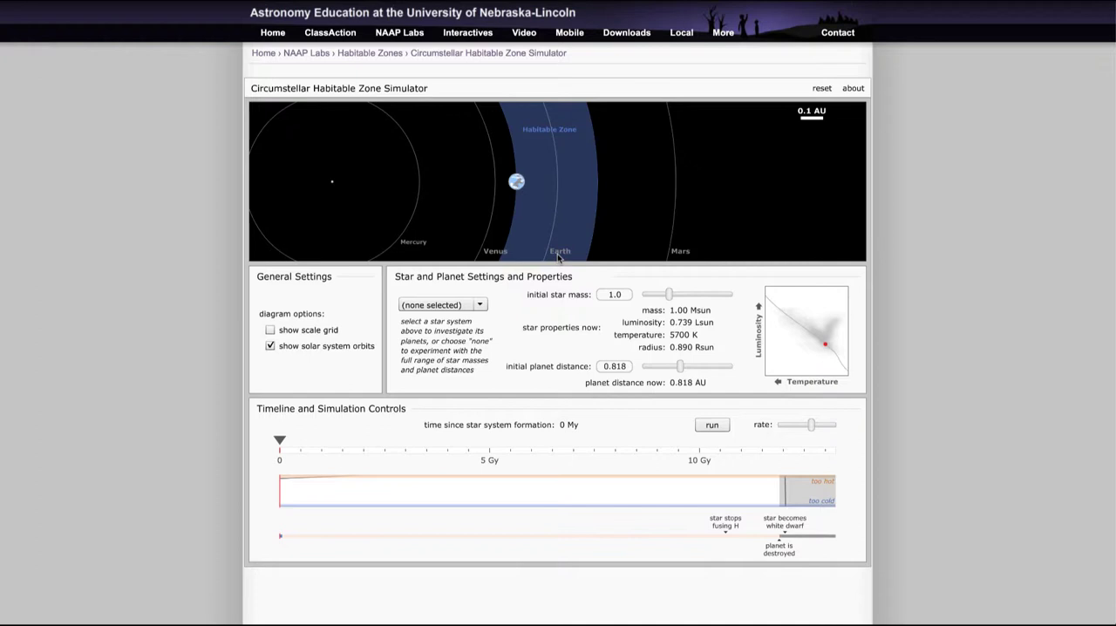
{"action": "mouse_move", "coordinate": [539, 188]}
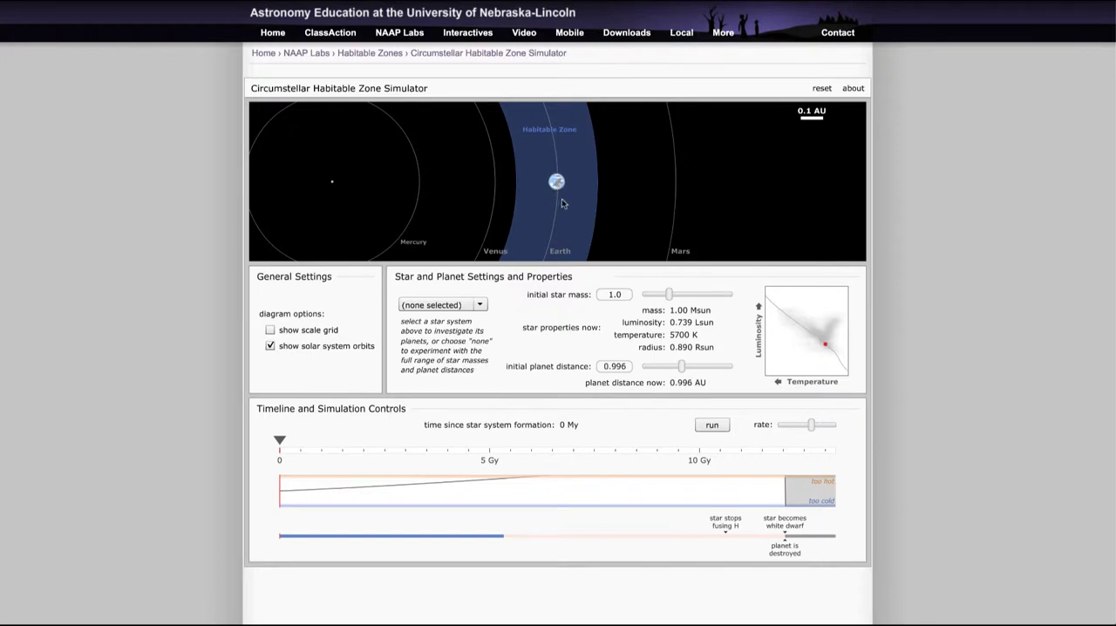
{"action": "mouse_move", "coordinate": [157, 215]}
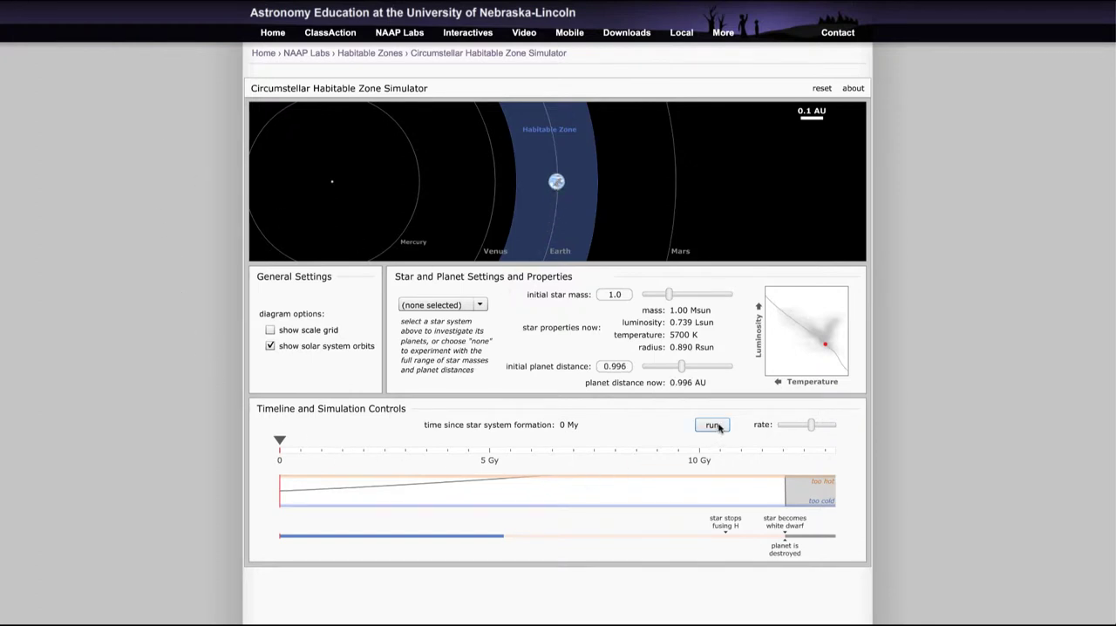
Run the Sun's evolution, pausing at about 4 Gy and again at about 5.8 Gy.
{"action": "left_click", "coordinate": [712, 425]}
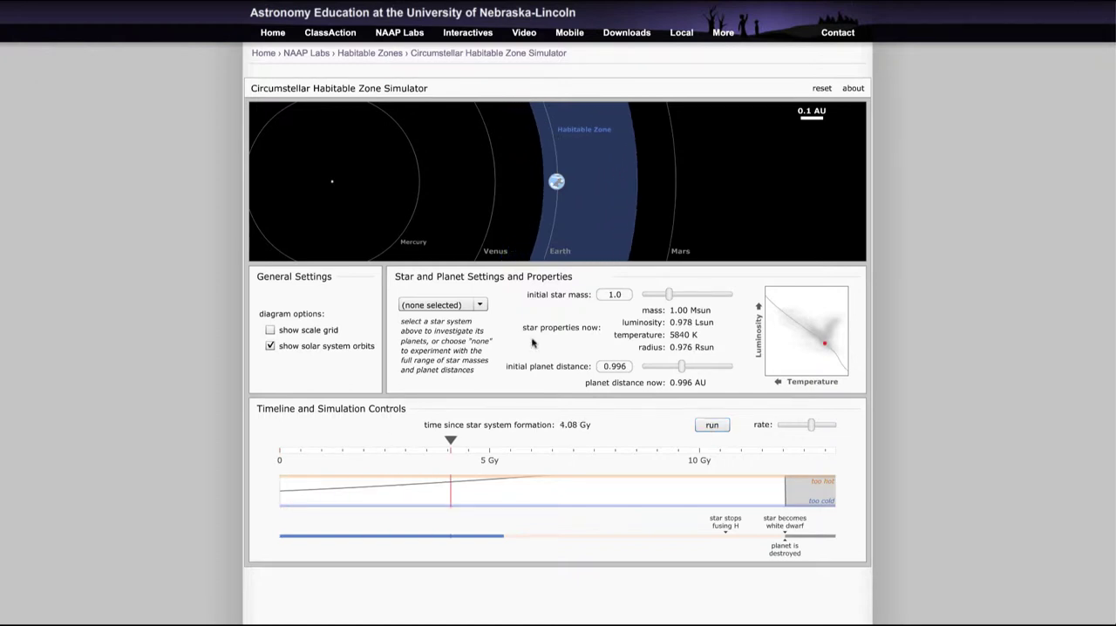
{"action": "left_click", "coordinate": [711, 425]}
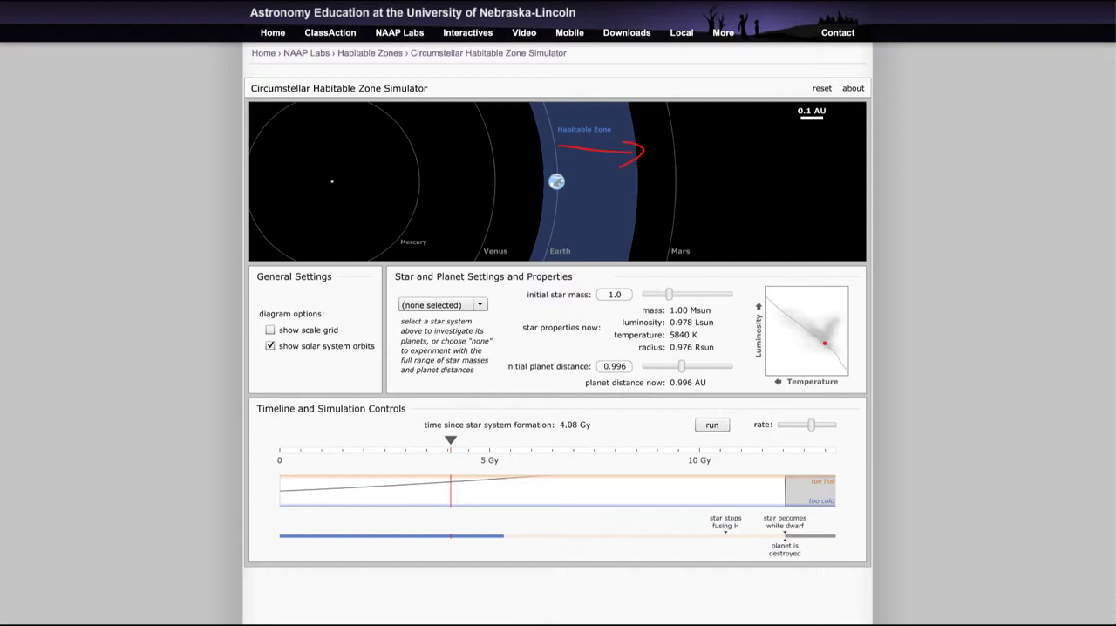
{"action": "mouse_move", "coordinate": [171, 215]}
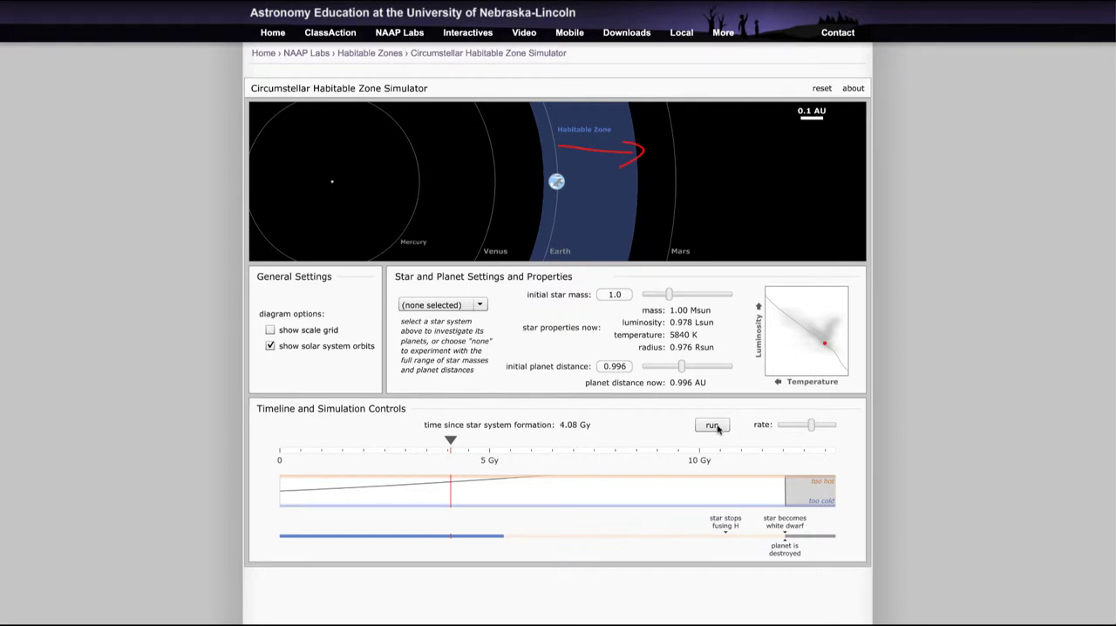
{"action": "left_click", "coordinate": [712, 425]}
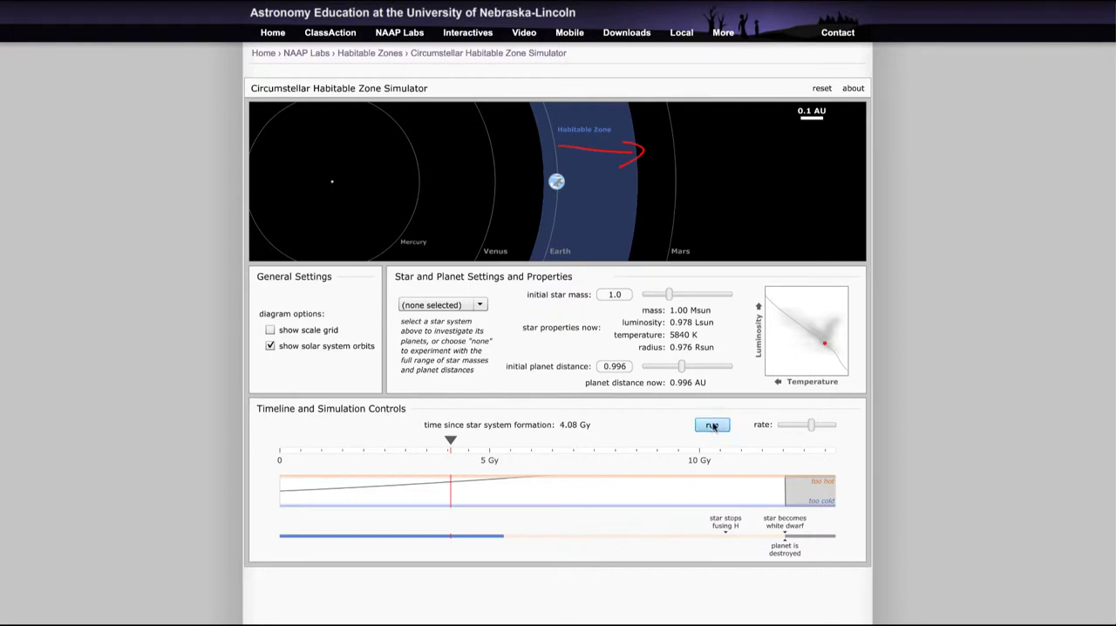
{"action": "left_click", "coordinate": [711, 426]}
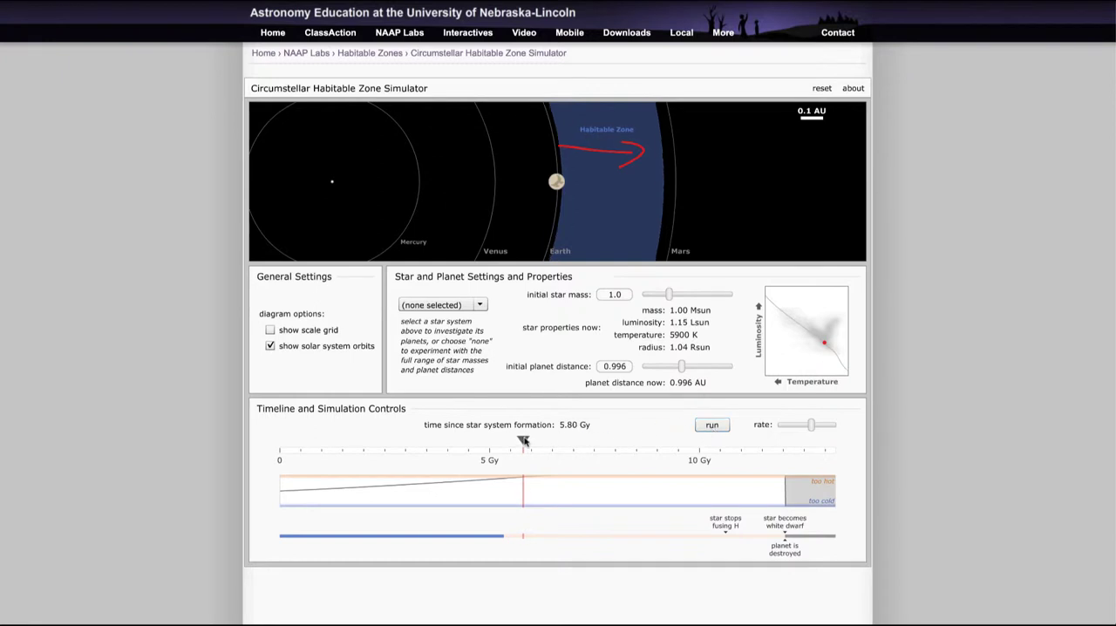
Advance the star's age along the timeline to about 7.97 Gy.
{"action": "left_click_drag", "start_coordinate": [523, 443], "coordinate": [509, 443]}
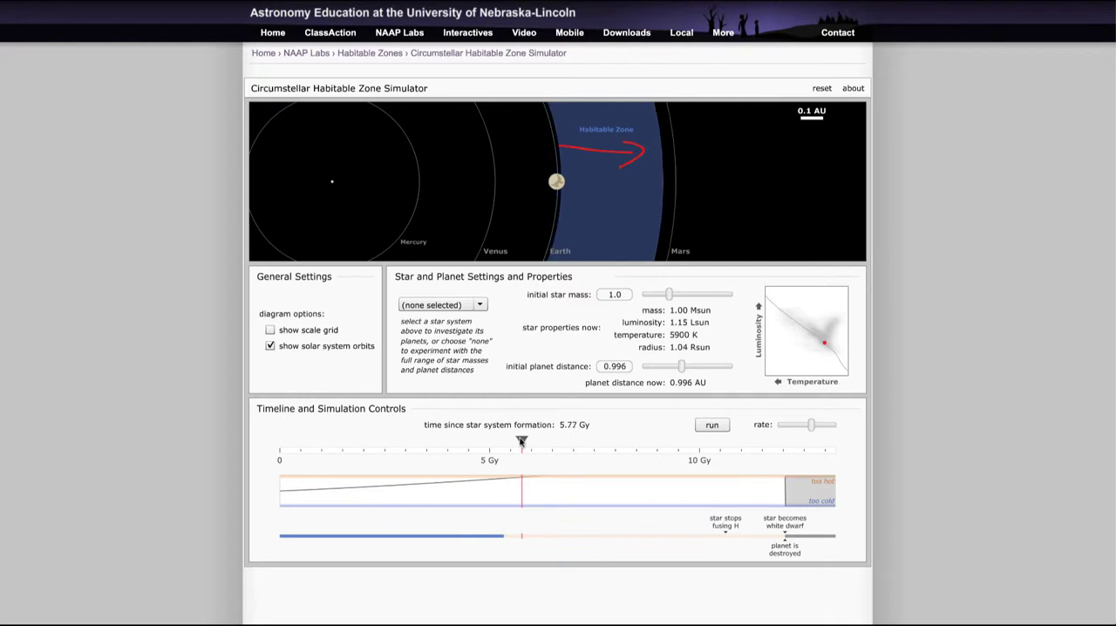
{"action": "left_click_drag", "start_coordinate": [521, 440], "coordinate": [601, 439]}
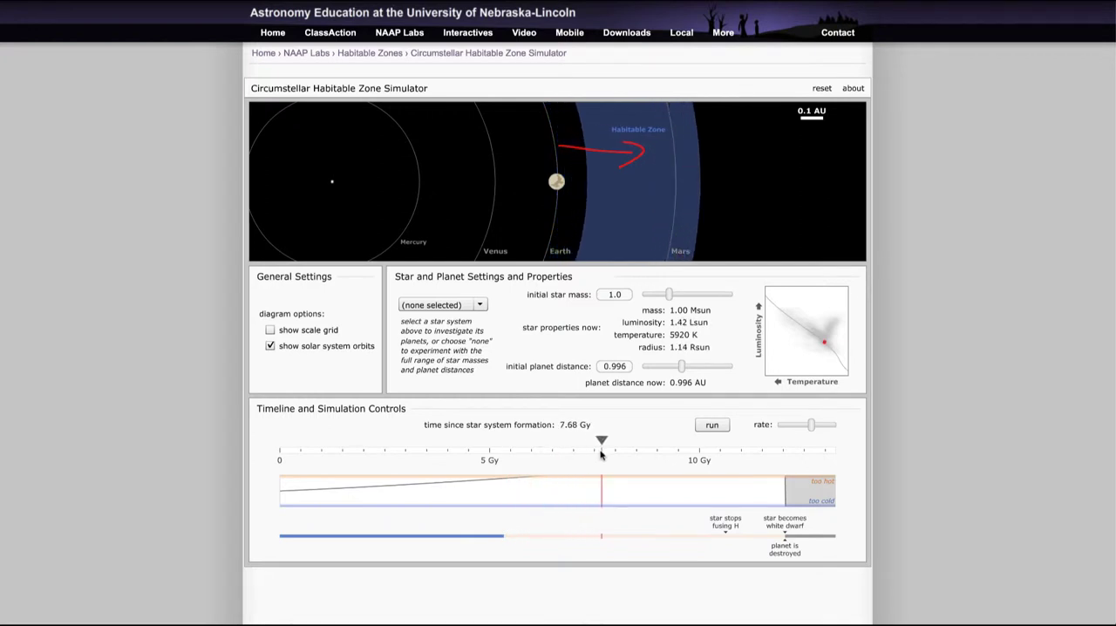
{"action": "left_click_drag", "start_coordinate": [601, 439], "coordinate": [614, 439]}
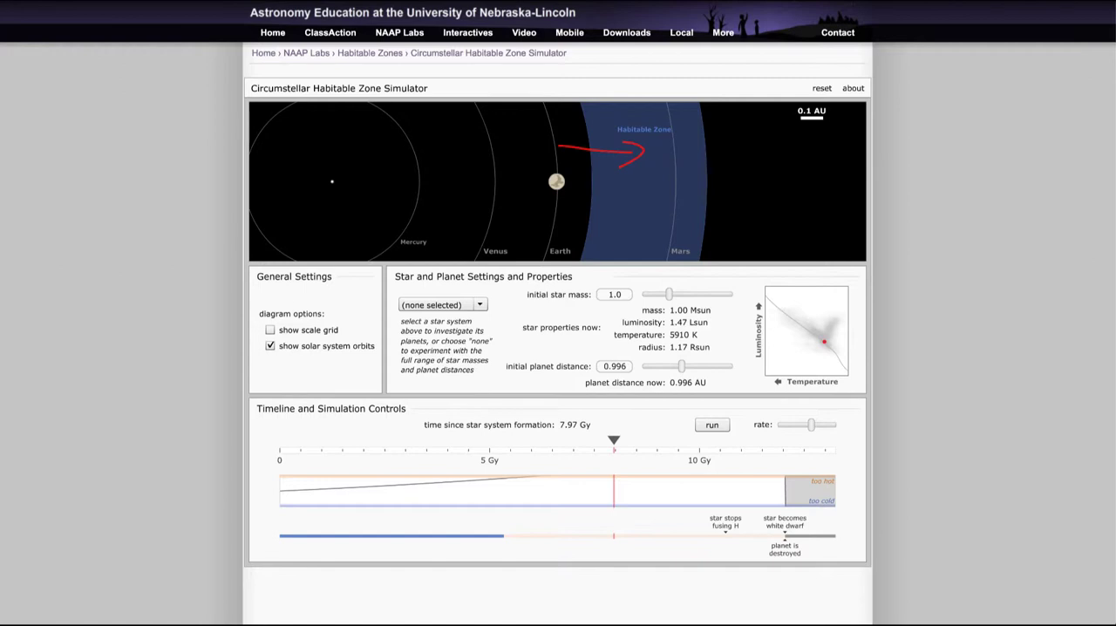
{"action": "mouse_move", "coordinate": [570, 488]}
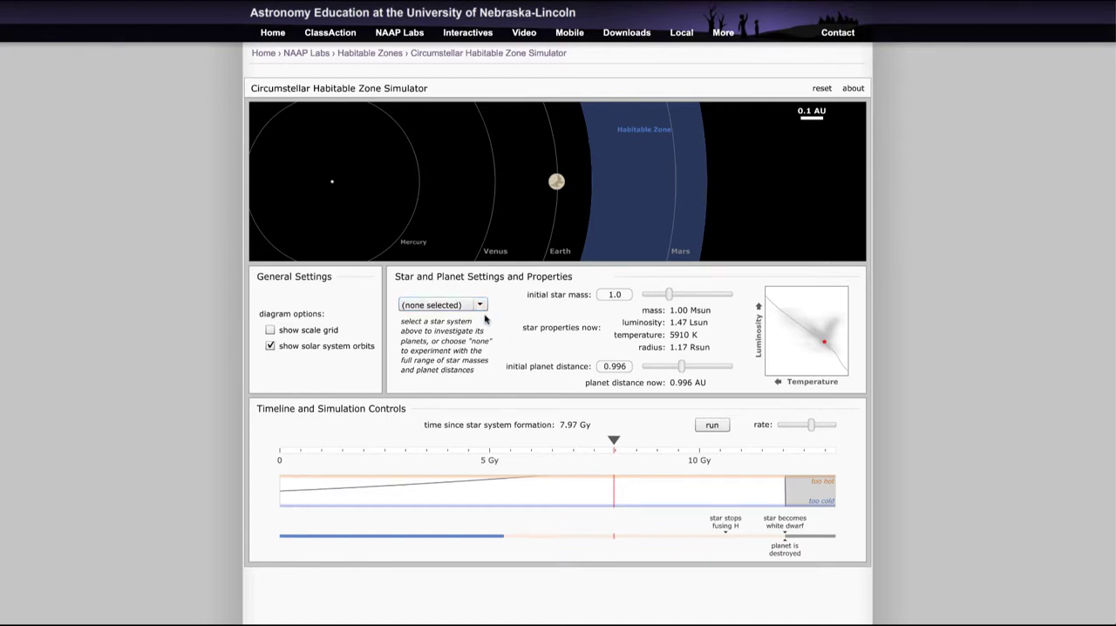
Load the 51 Pegasi system, its tidally locked planet at 0.0520 AU.
{"action": "left_click", "coordinate": [443, 303]}
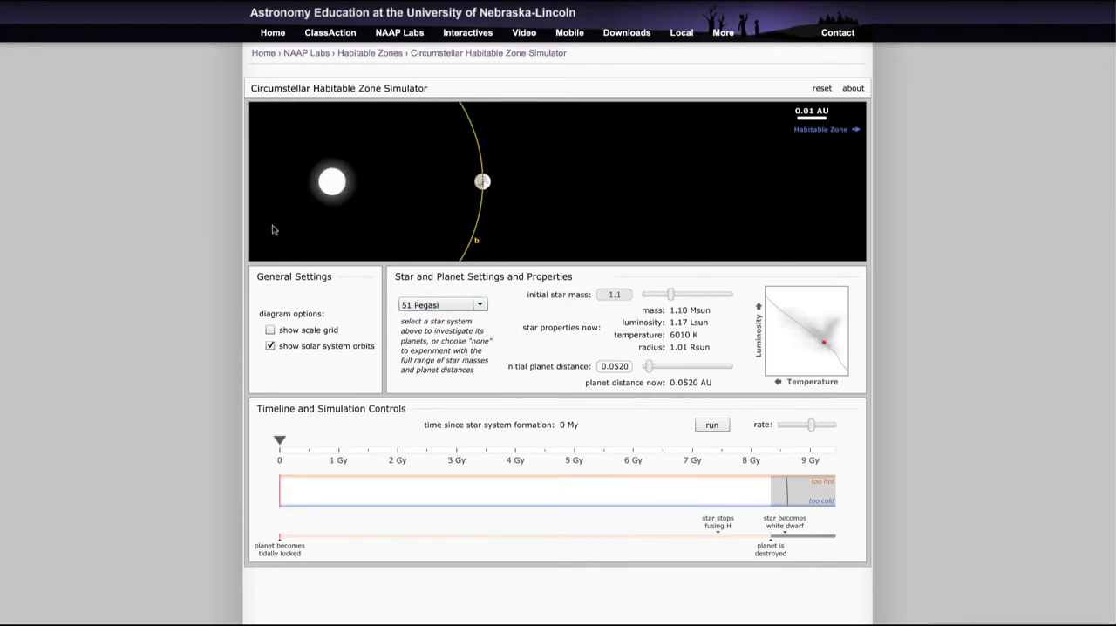
{"action": "mouse_move", "coordinate": [355, 237]}
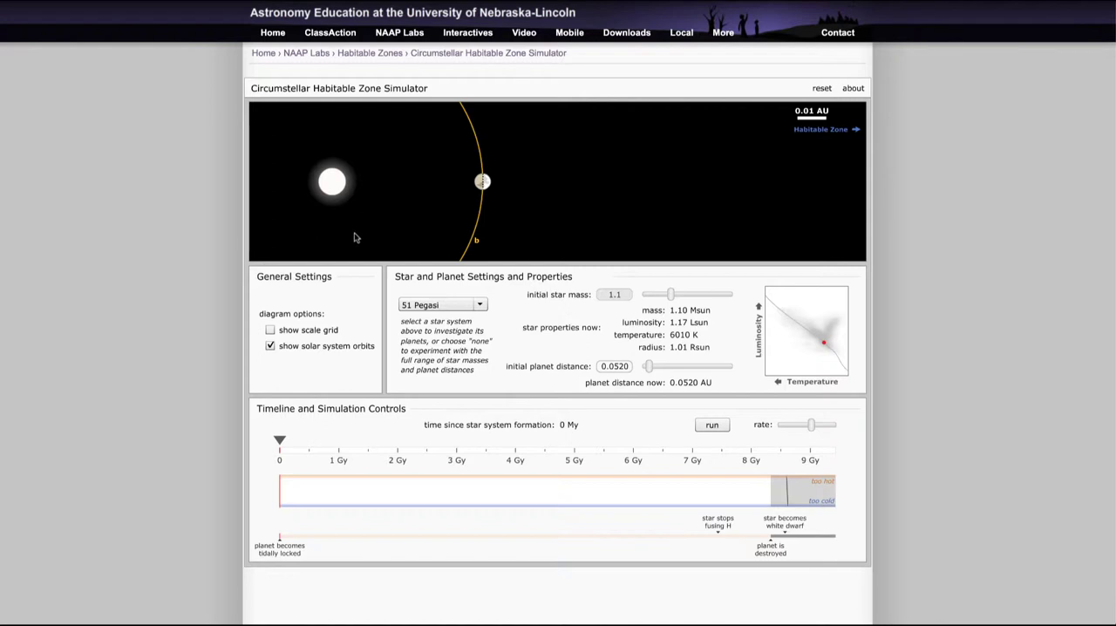
{"action": "mouse_move", "coordinate": [181, 76]}
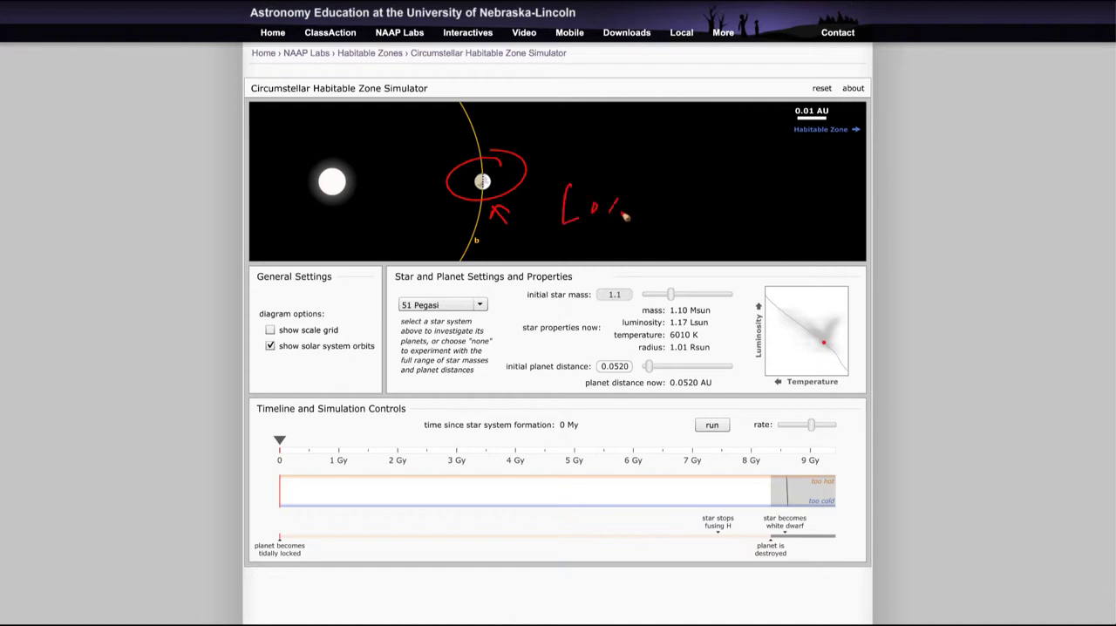
{"action": "left_click_drag", "start_coordinate": [610, 209], "coordinate": [711, 186]}
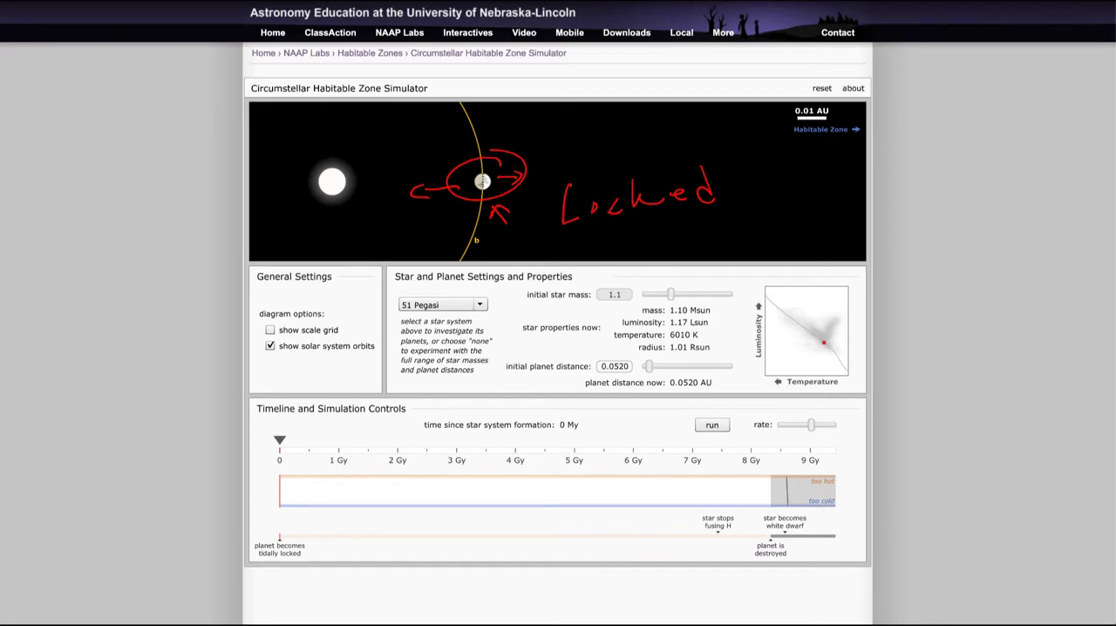
{"action": "mouse_move", "coordinate": [214, 582]}
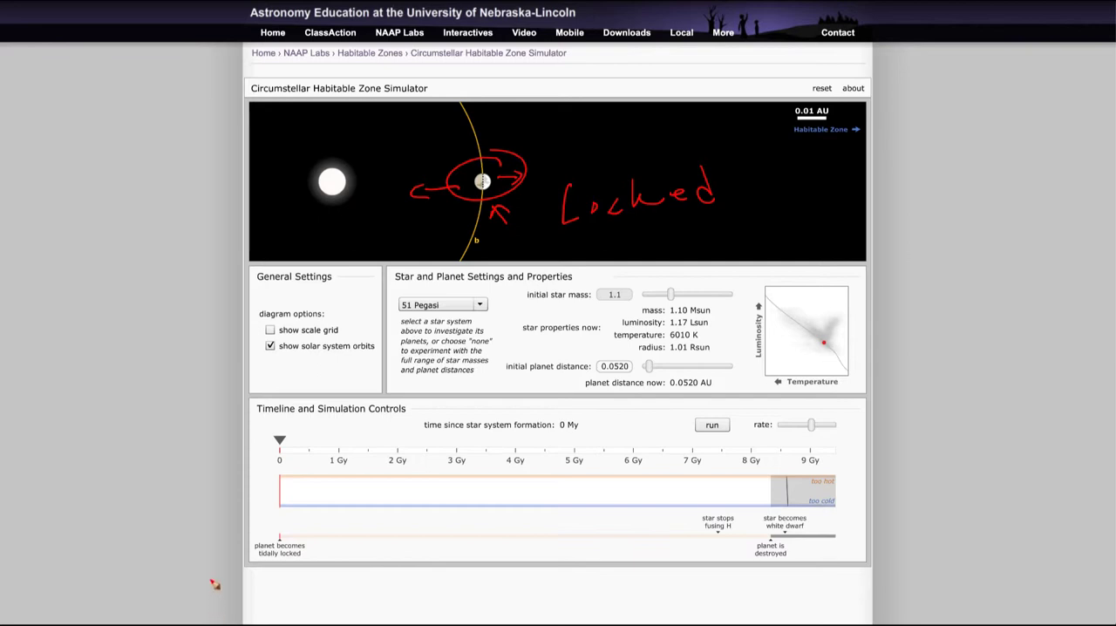
{"action": "mouse_move", "coordinate": [59, 10]}
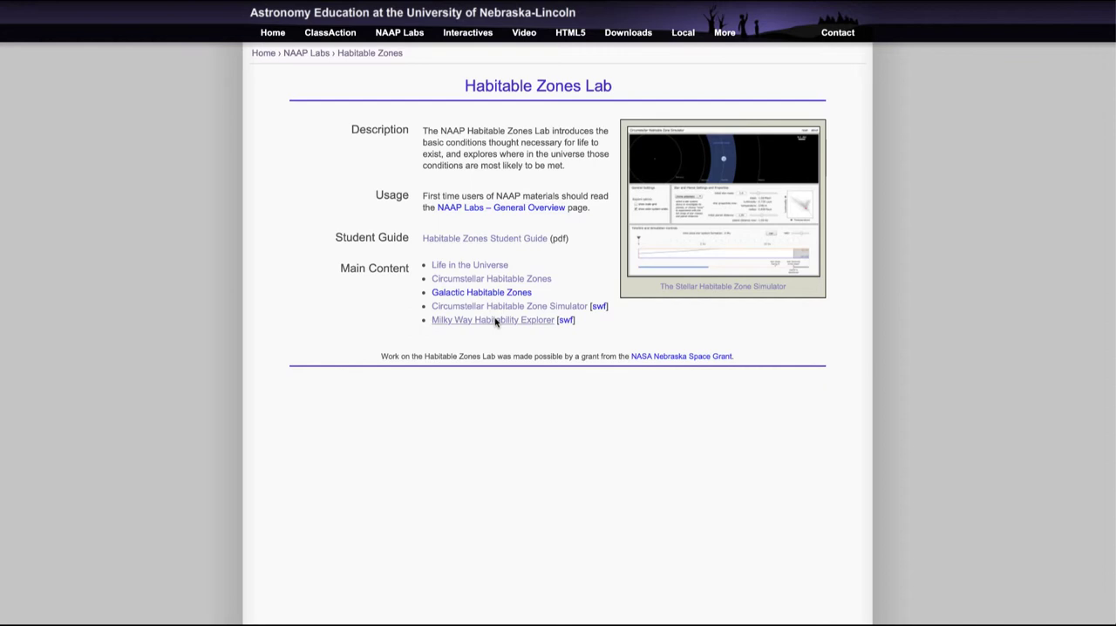
Launch the Milky Way Habitability Explorer from the Main Content list.
{"action": "left_click", "coordinate": [492, 321]}
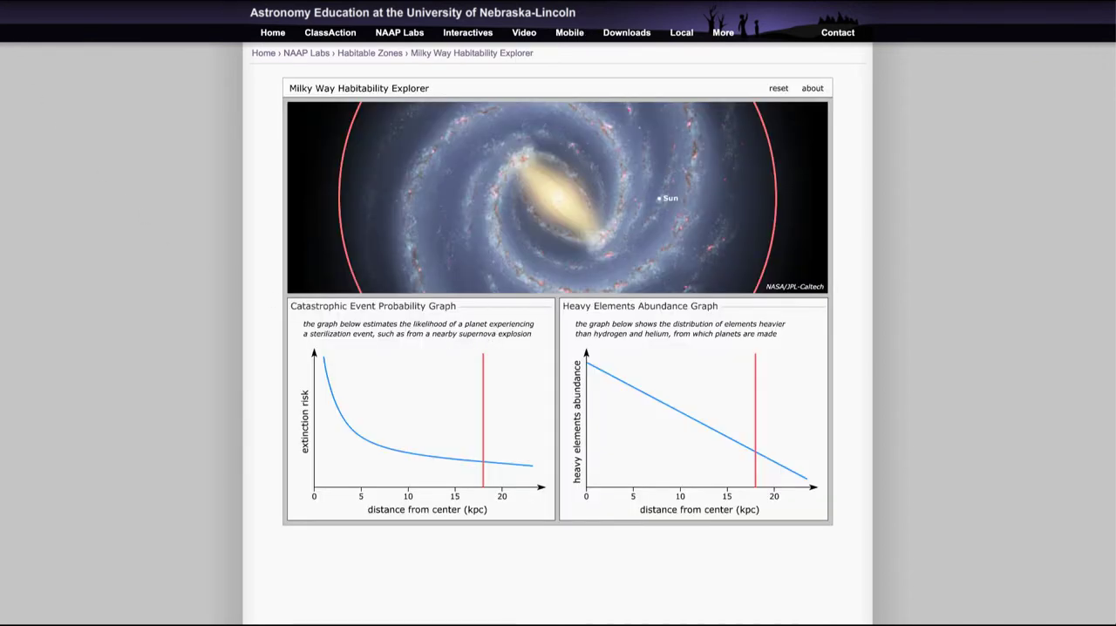
{"action": "mouse_move", "coordinate": [49, 289]}
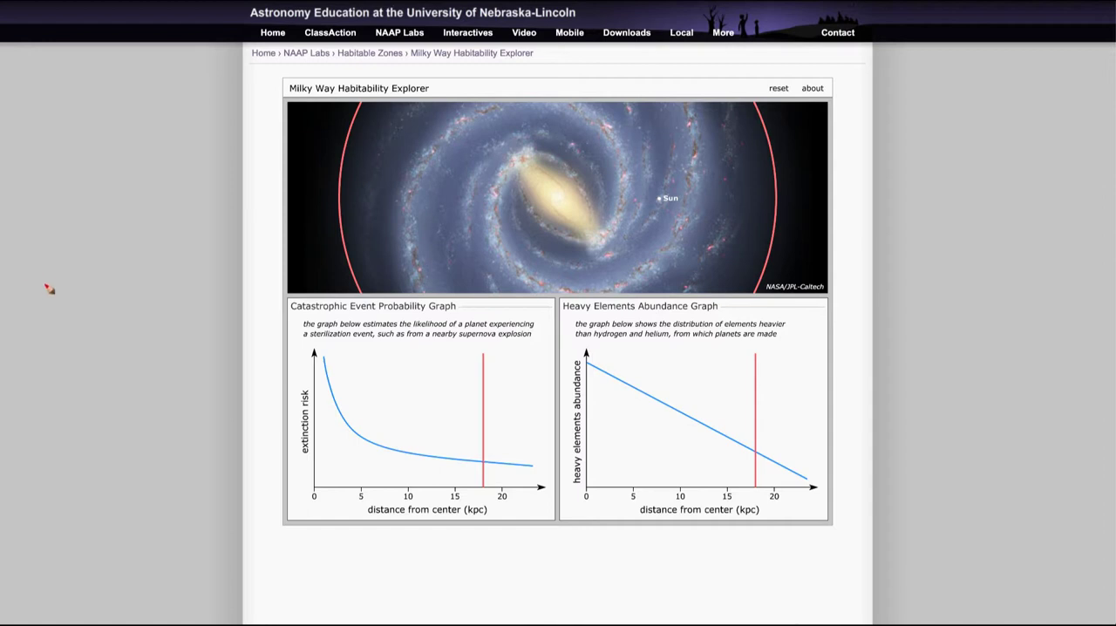
{"action": "mouse_move", "coordinate": [211, 345]}
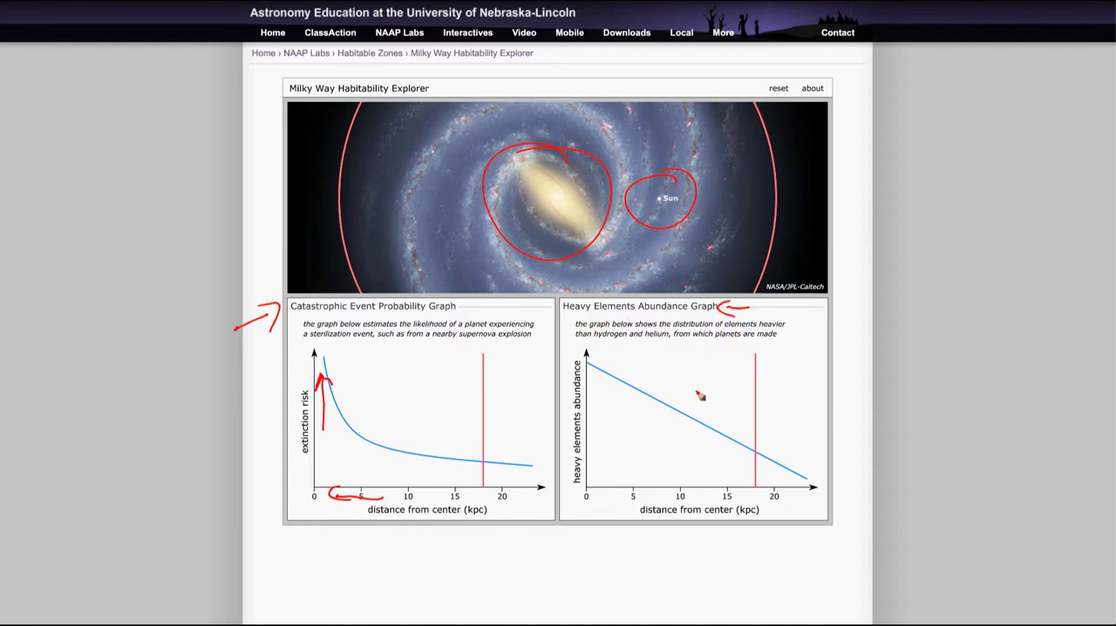
{"action": "mouse_move", "coordinate": [547, 557]}
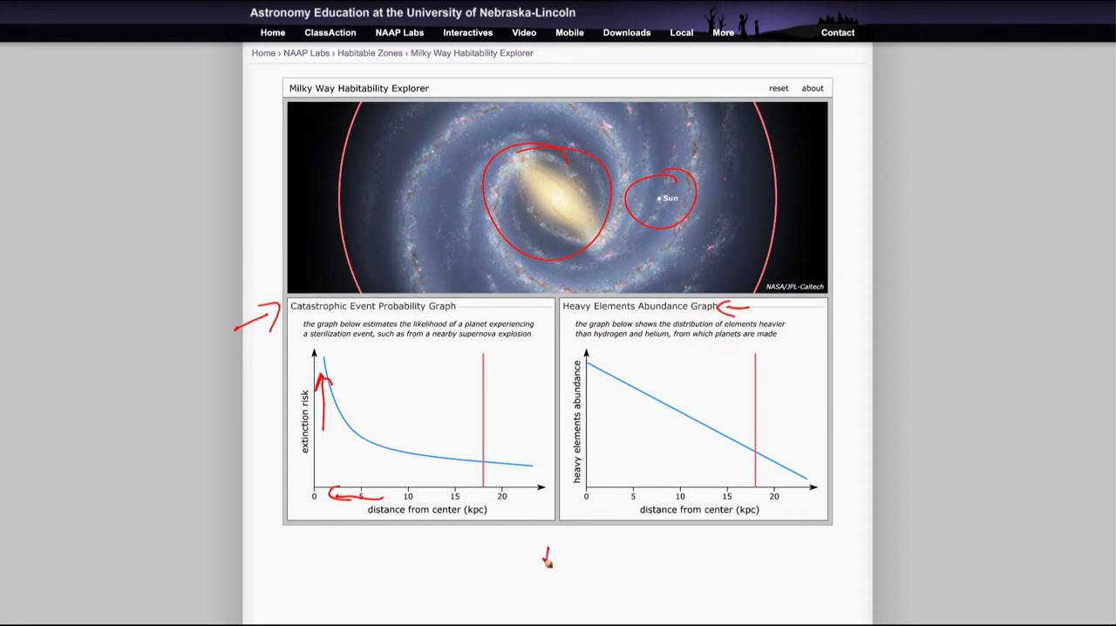
{"action": "type", "text": "Ira"}
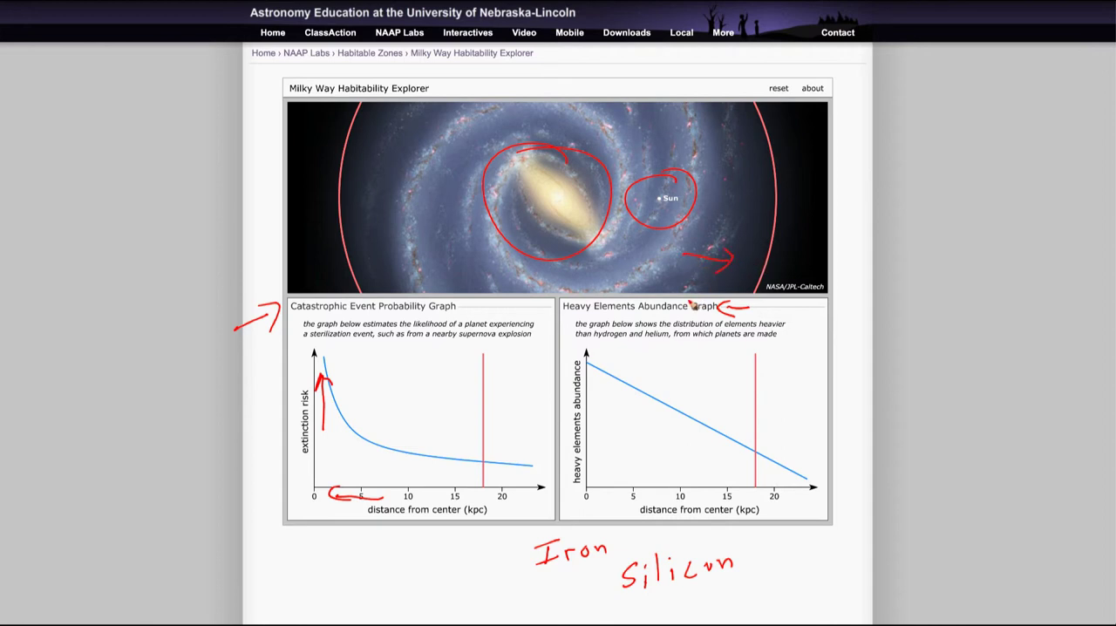
{"action": "mouse_move", "coordinate": [683, 425]}
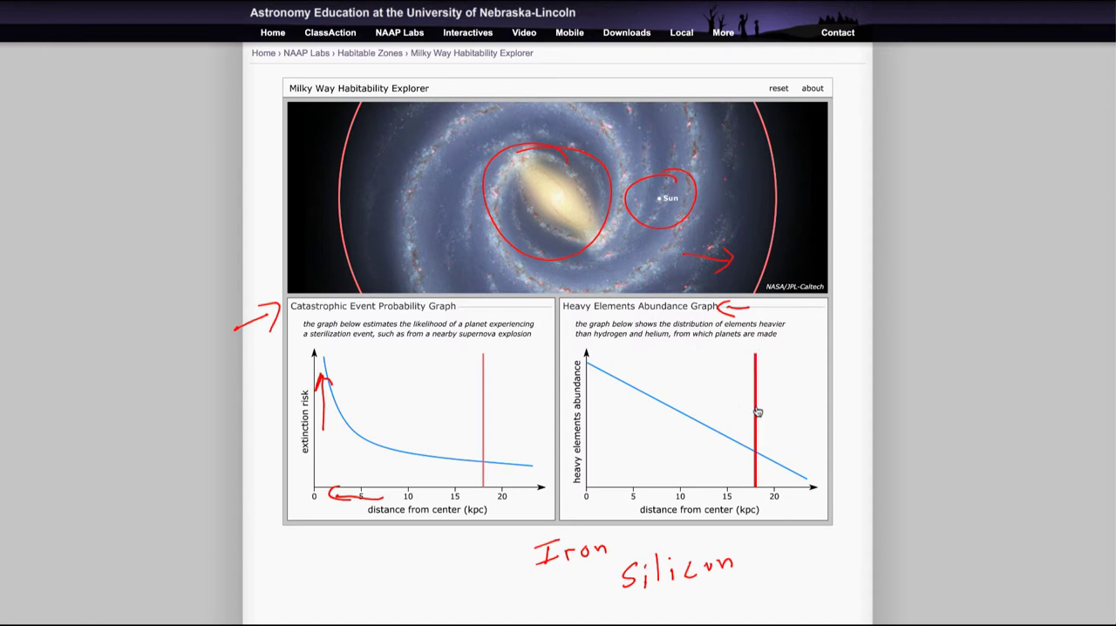
Sweep the galactic distance inward from about 14 kpc to near the galactic center.
{"action": "left_click_drag", "start_coordinate": [756, 411], "coordinate": [718, 419]}
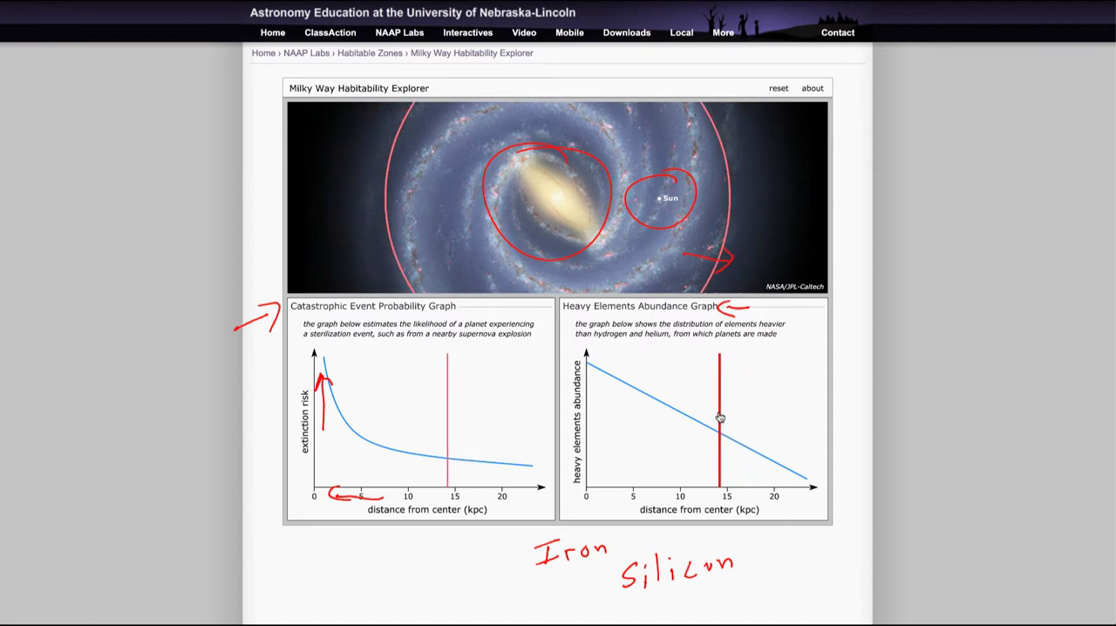
{"action": "left_click_drag", "start_coordinate": [718, 418], "coordinate": [677, 422]}
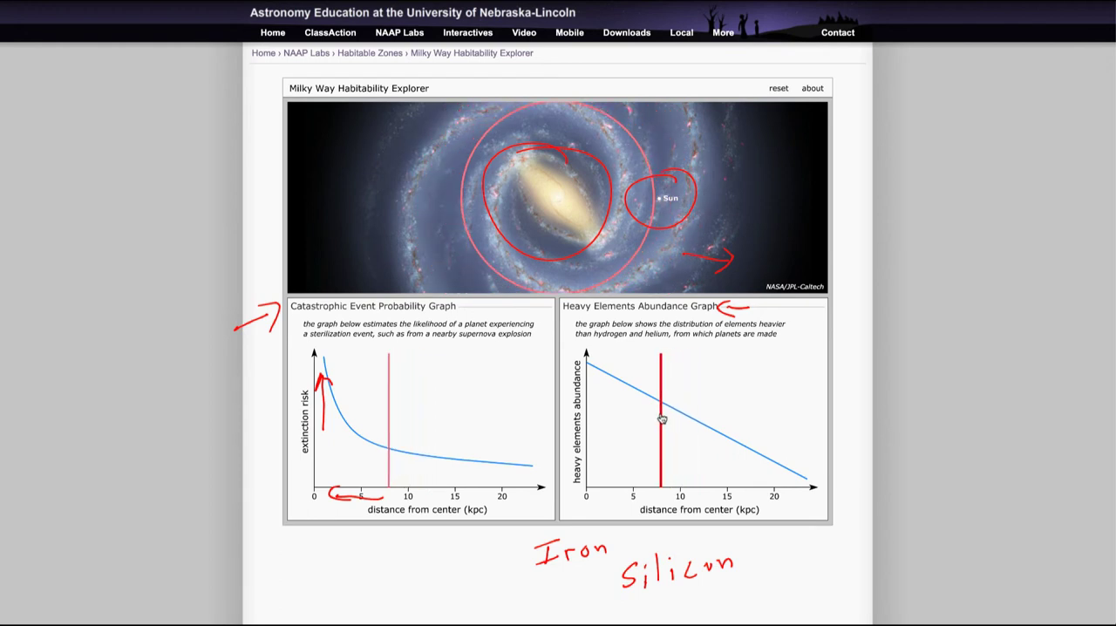
{"action": "left_click_drag", "start_coordinate": [661, 418], "coordinate": [638, 415]}
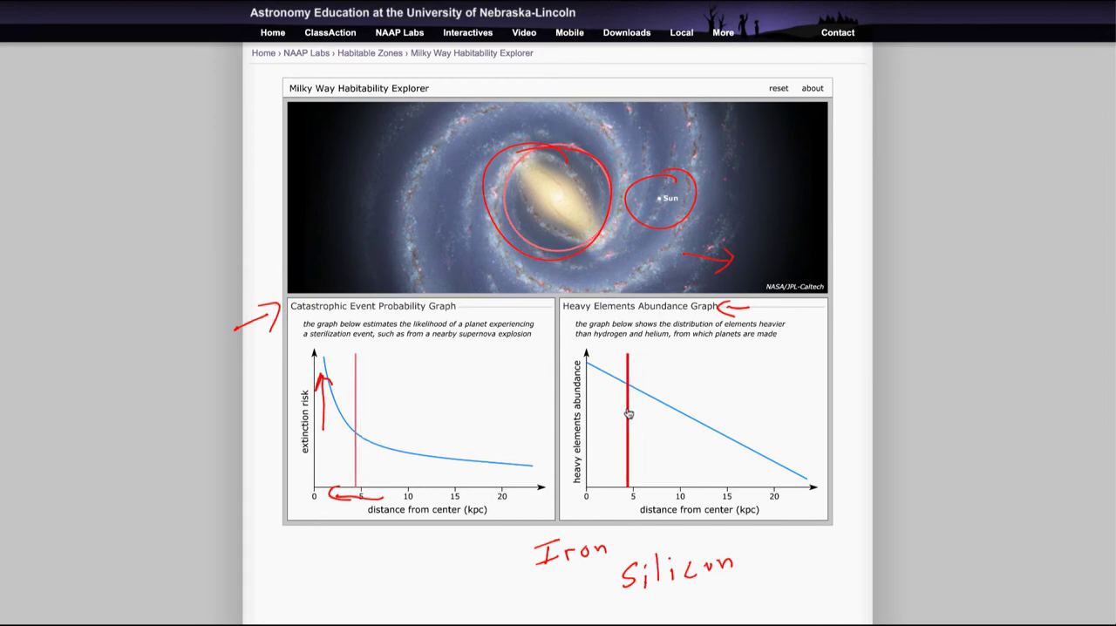
{"action": "left_click_drag", "start_coordinate": [628, 415], "coordinate": [600, 412]}
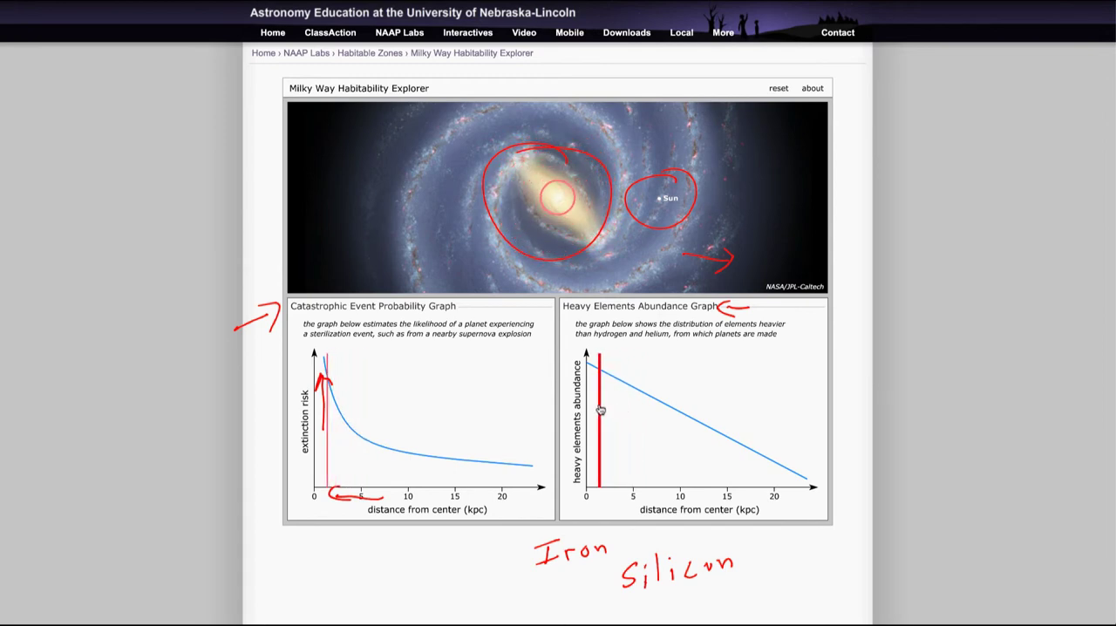
Move back out to about 16 kpc, in to 7 kpc, and settle near 13 kpc.
{"action": "left_click_drag", "start_coordinate": [600, 410], "coordinate": [624, 418]}
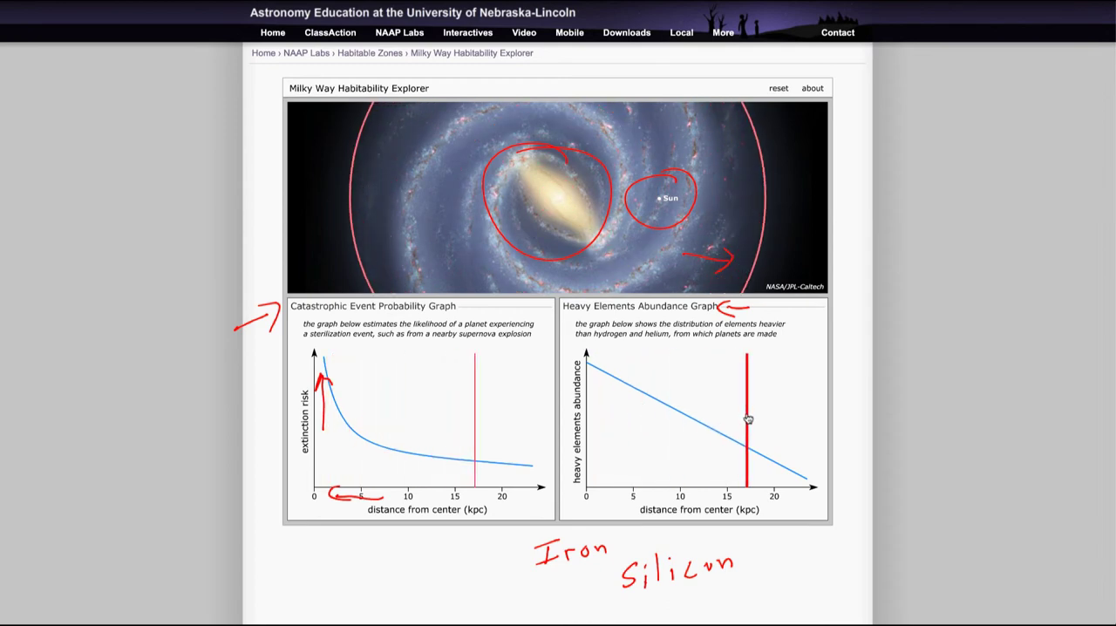
{"action": "left_click_drag", "start_coordinate": [748, 418], "coordinate": [753, 426]}
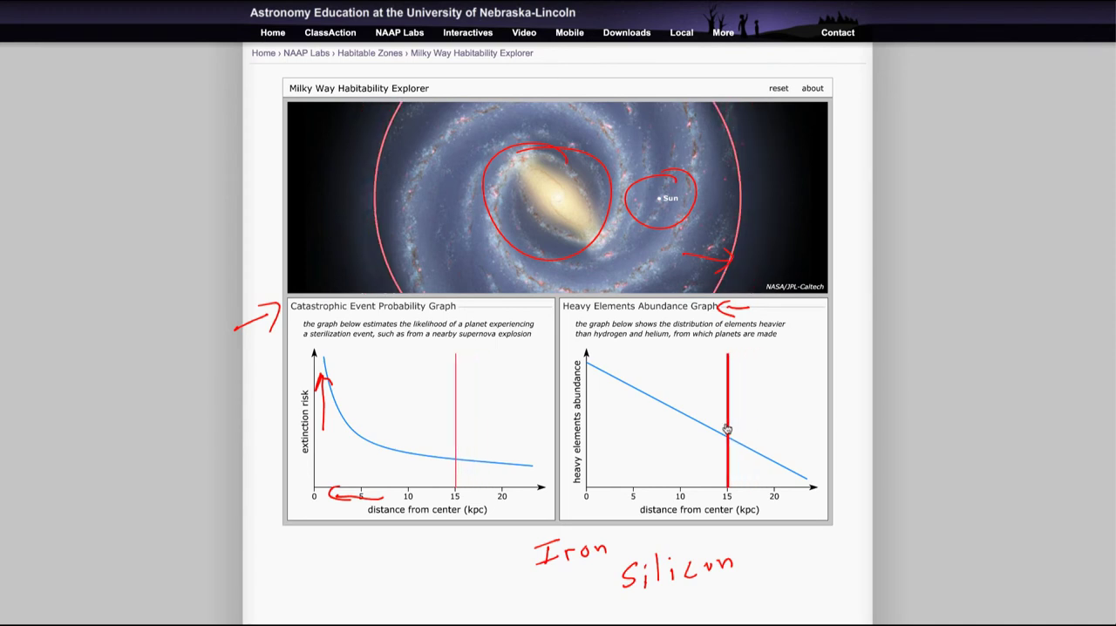
{"action": "left_click_drag", "start_coordinate": [726, 429], "coordinate": [645, 421]}
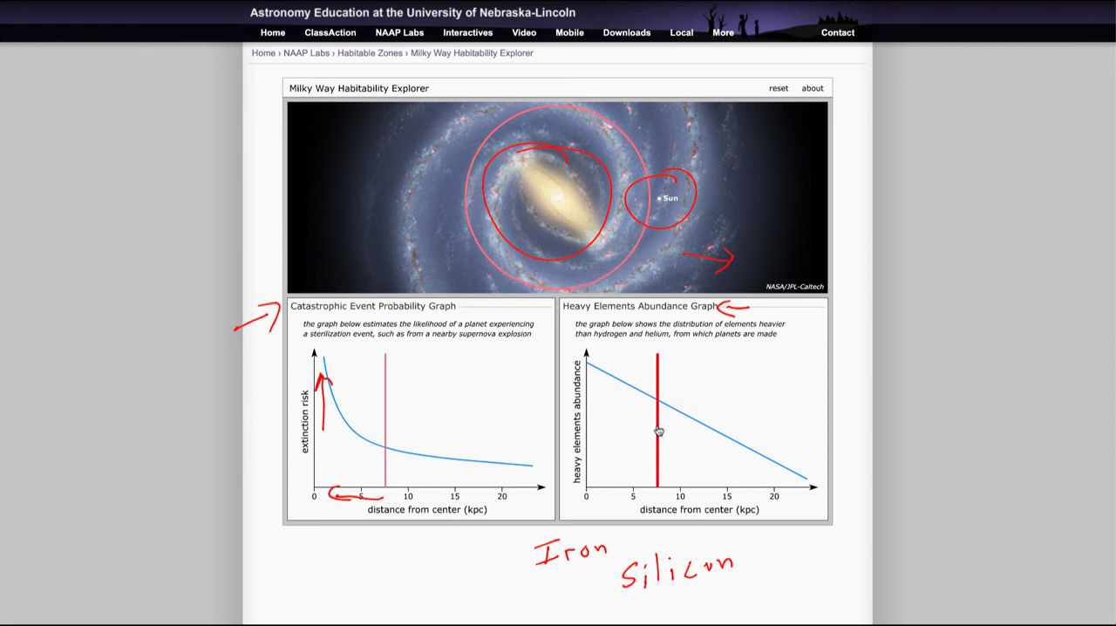
{"action": "left_click_drag", "start_coordinate": [659, 432], "coordinate": [711, 427]}
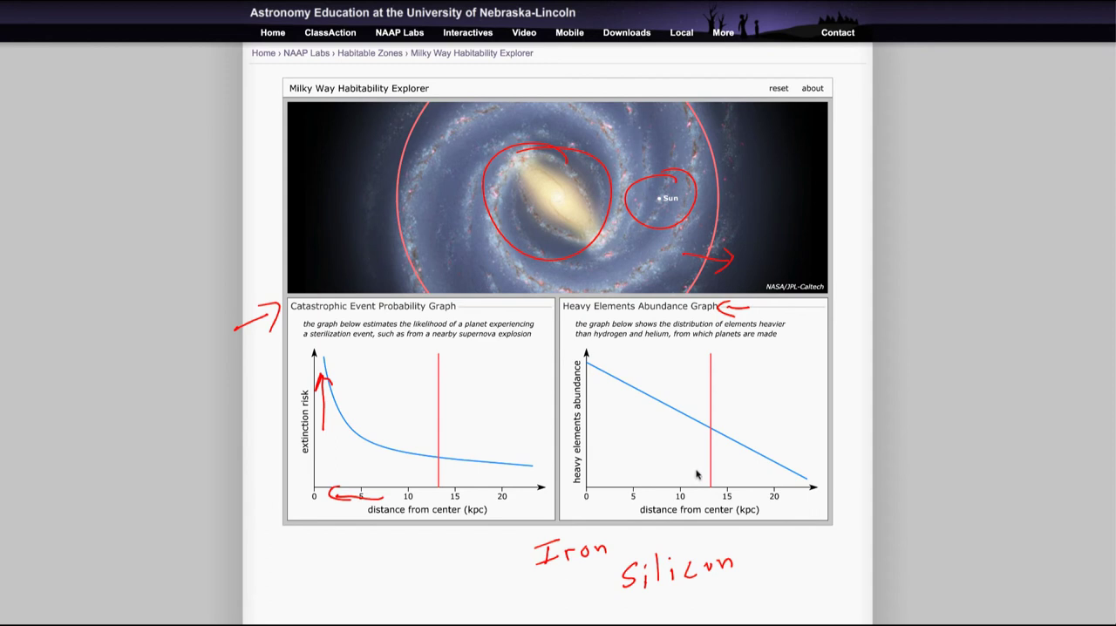
{"action": "mouse_move", "coordinate": [696, 474]}
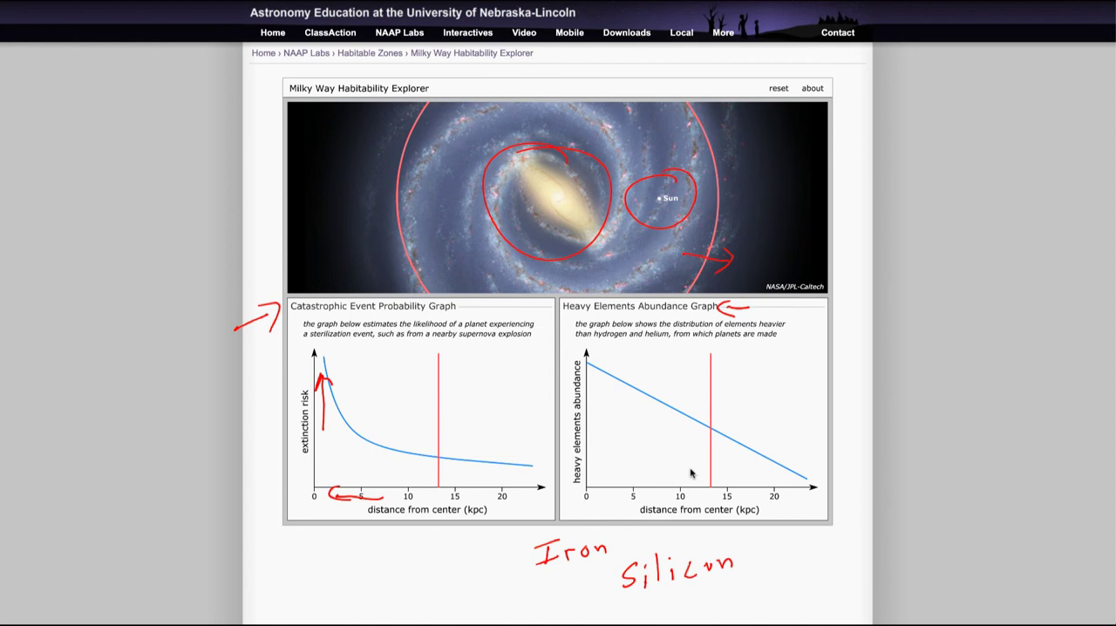
{"action": "mouse_move", "coordinate": [691, 471]}
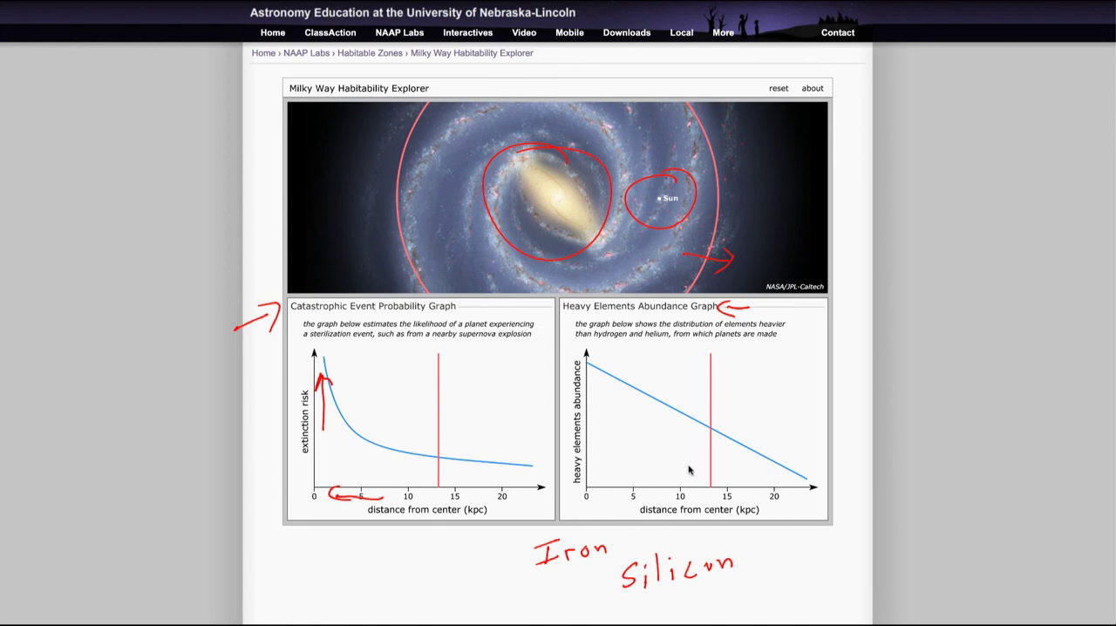